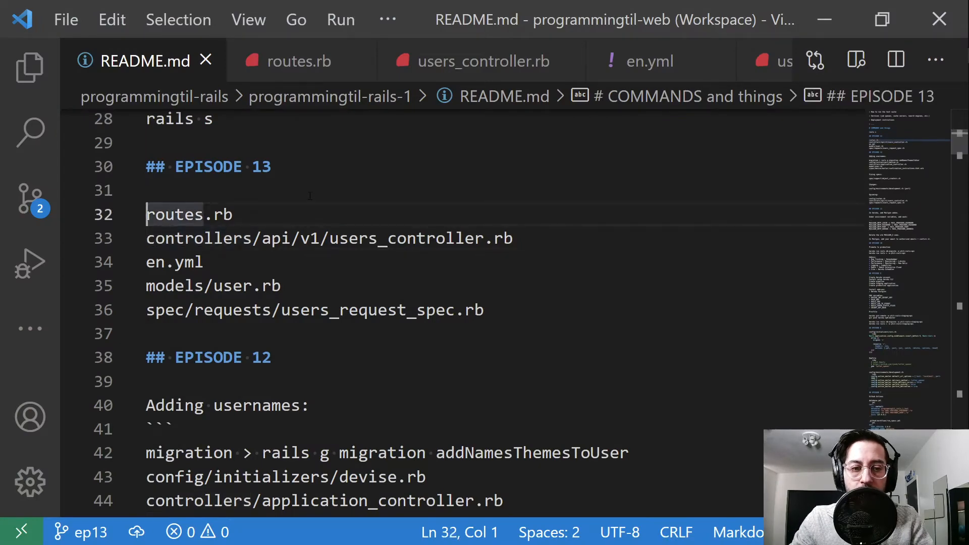
Walk through the notes listing the users controller, en.yml and user model files to review.
left_click(387, 238)
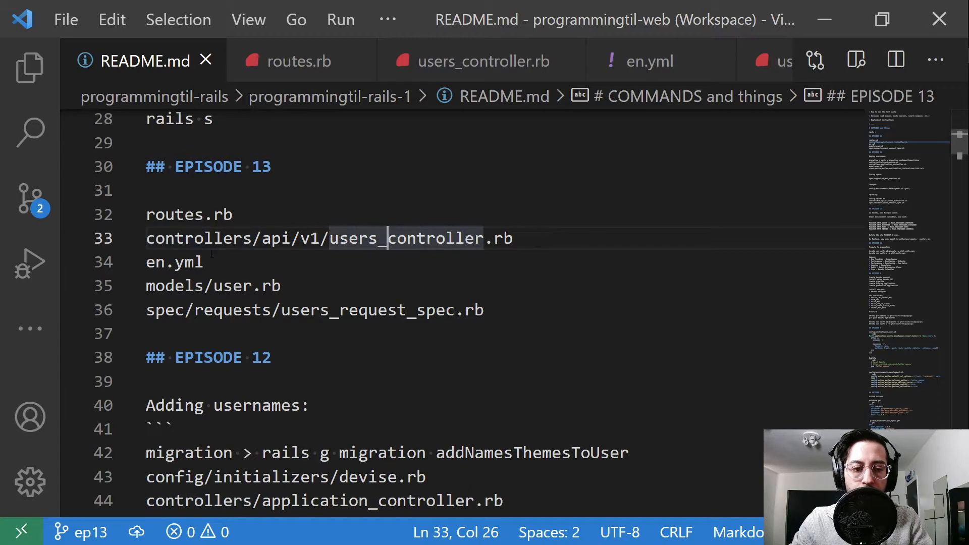
left_click(180, 262)
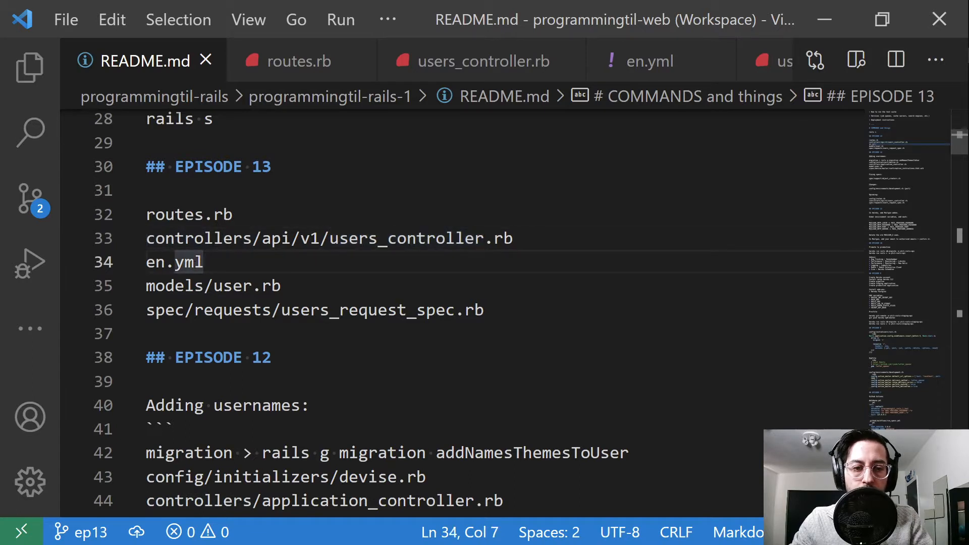
left_click(279, 286)
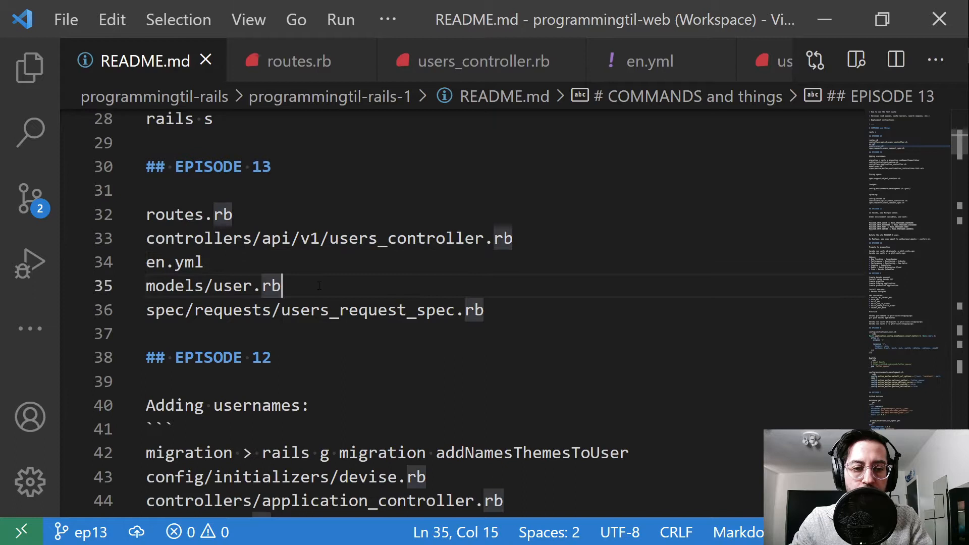
left_click(178, 286)
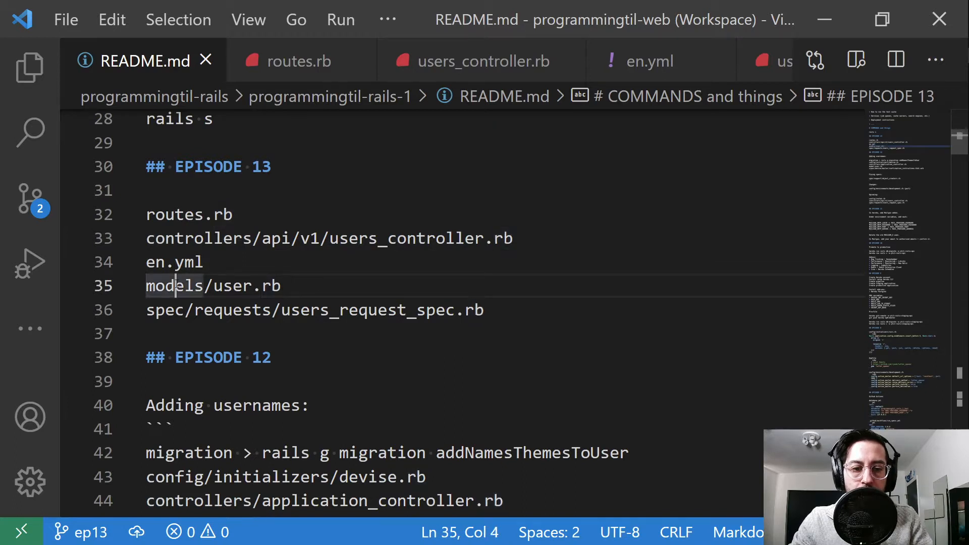
mouse_move(309, 79)
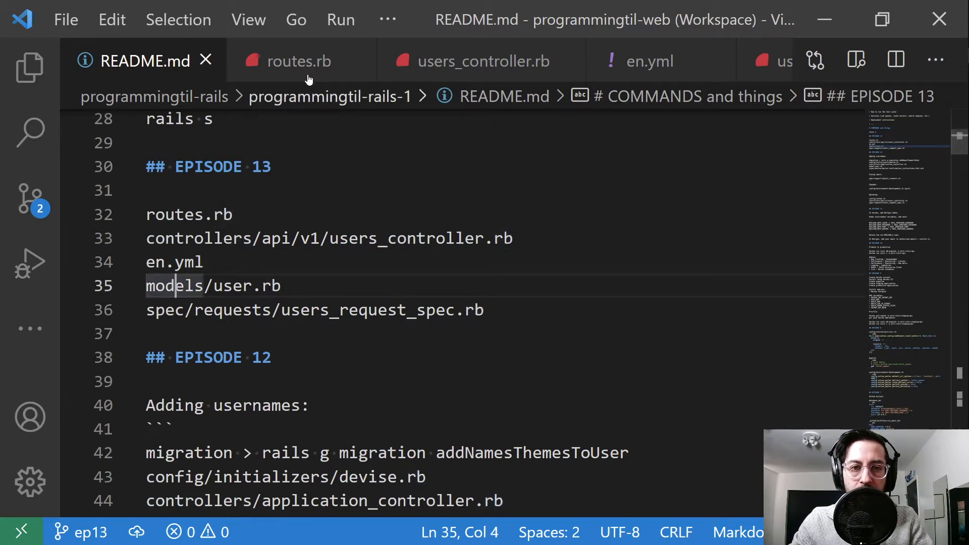
Review the api/v1 users update route in routes.rb, then bring up users_controller.rb.
left_click(300, 61)
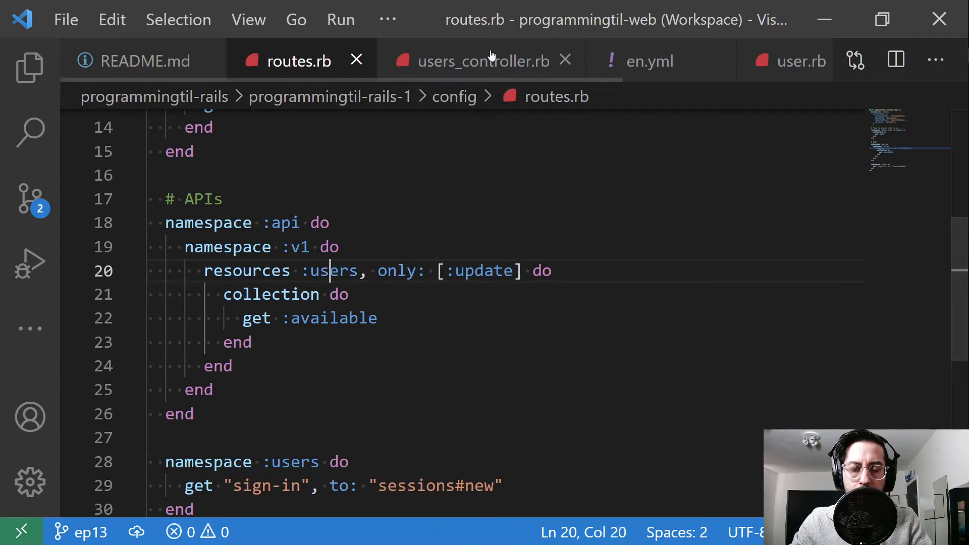
left_click(483, 61)
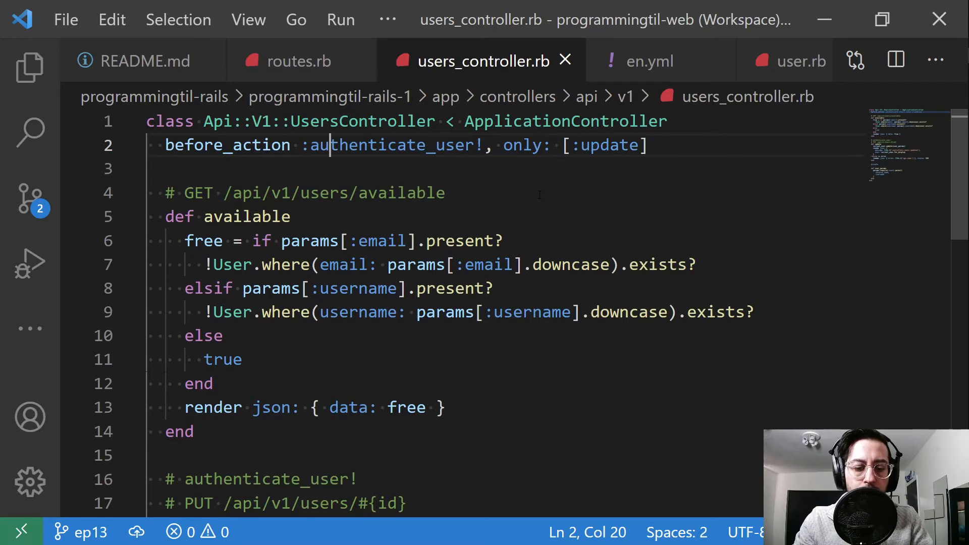
left_click(29, 67)
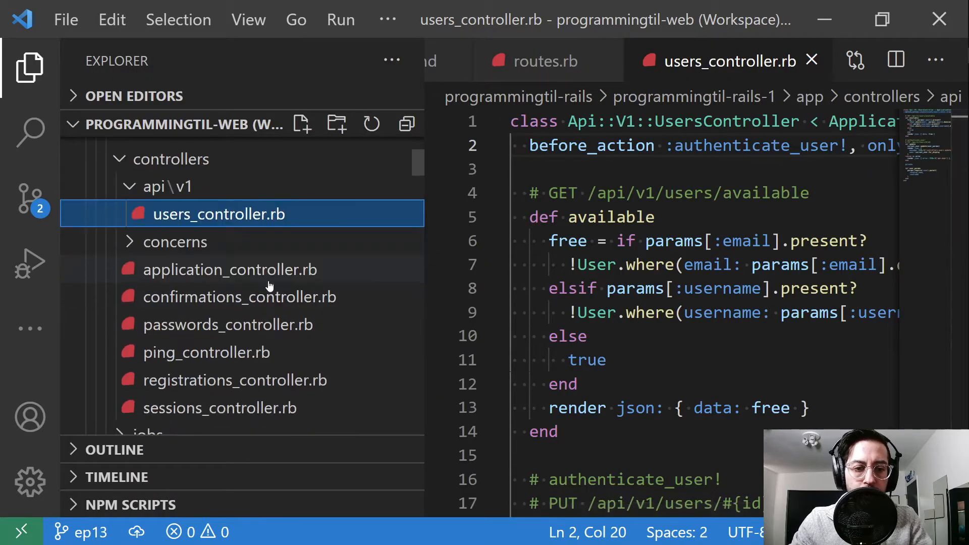
left_click(206, 352)
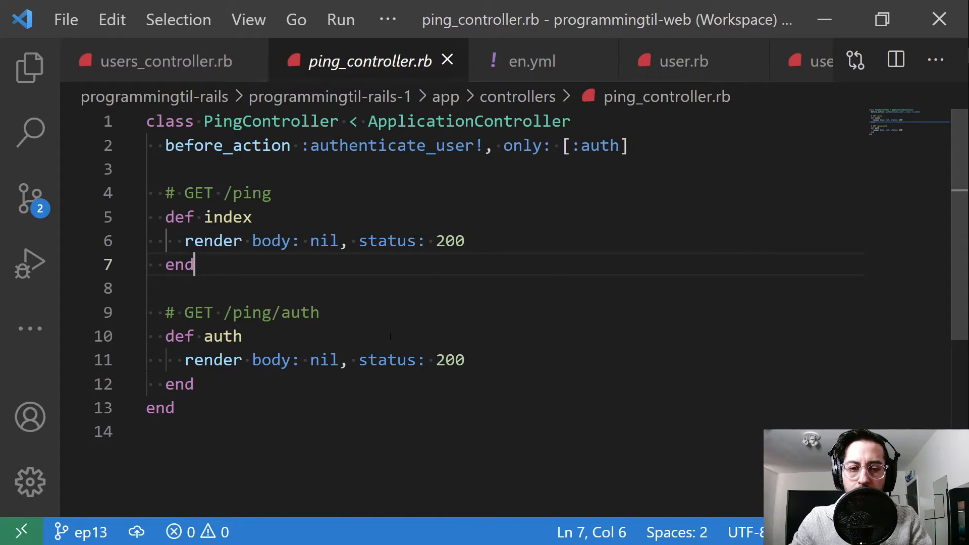
mouse_move(445, 61)
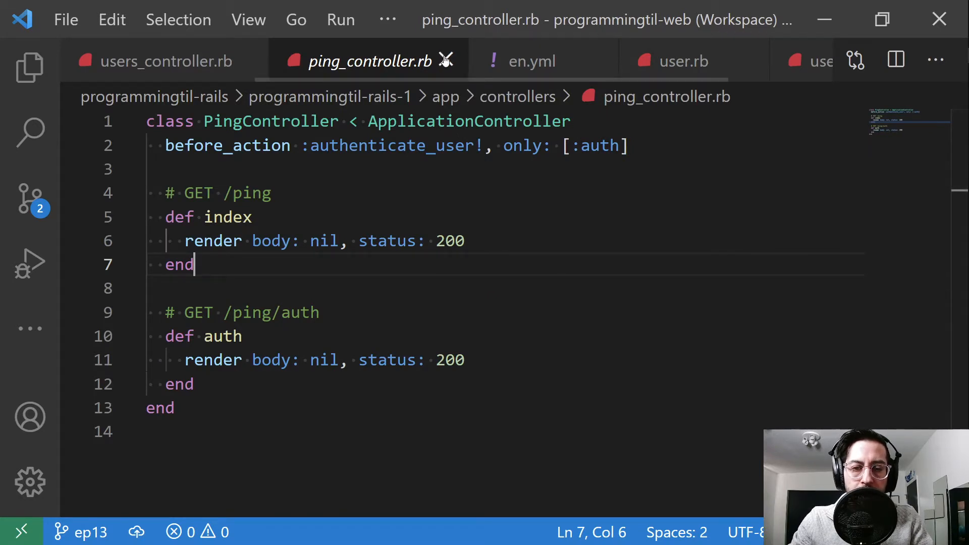
left_click(164, 61)
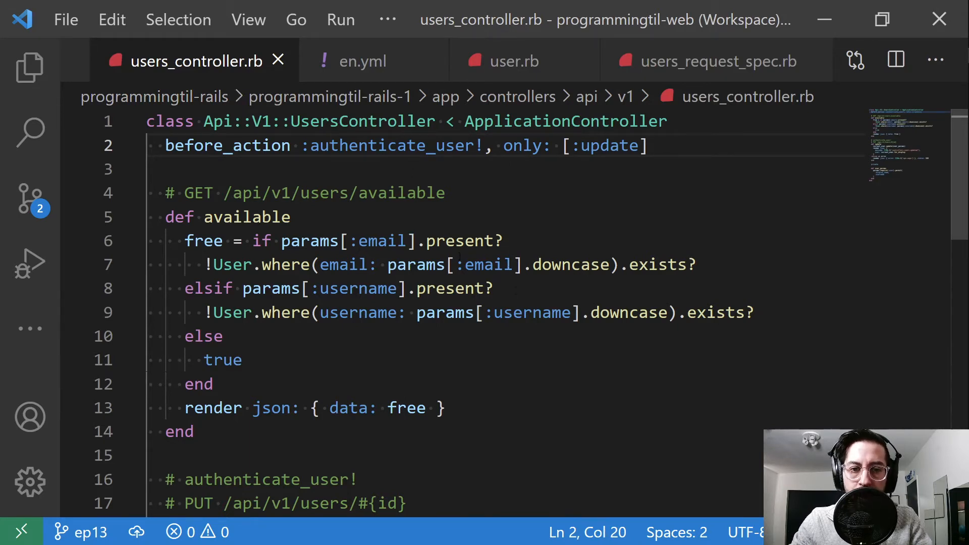
scroll("down", 3)
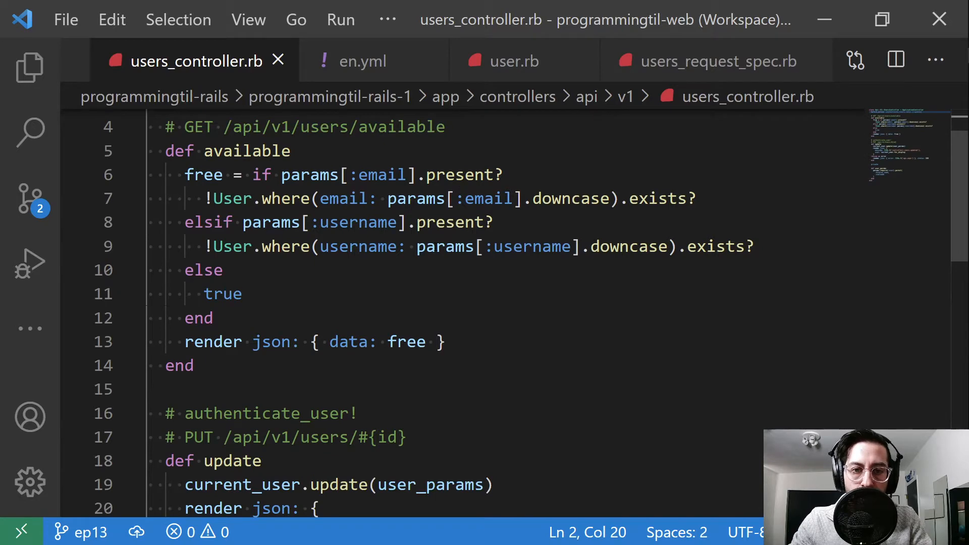
scroll("down", 3)
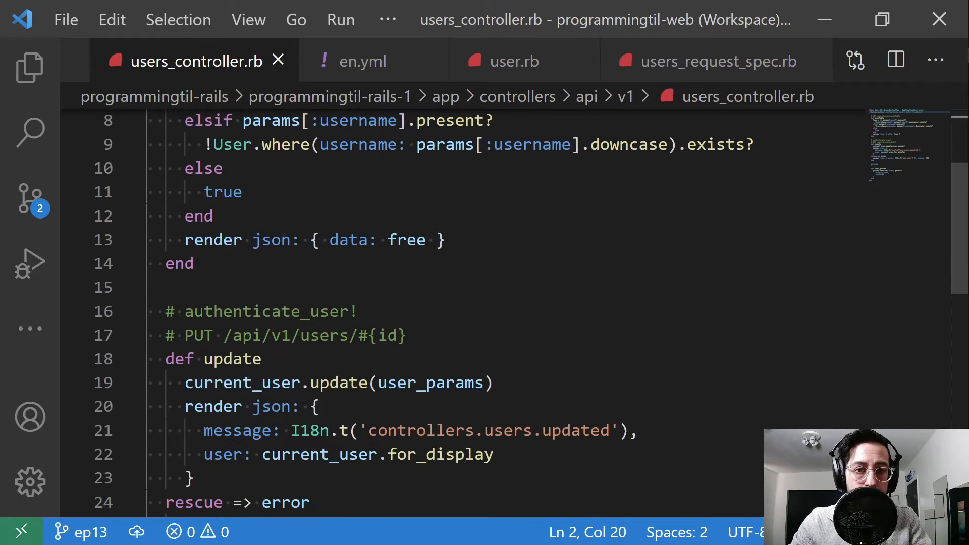
scroll("down", 3)
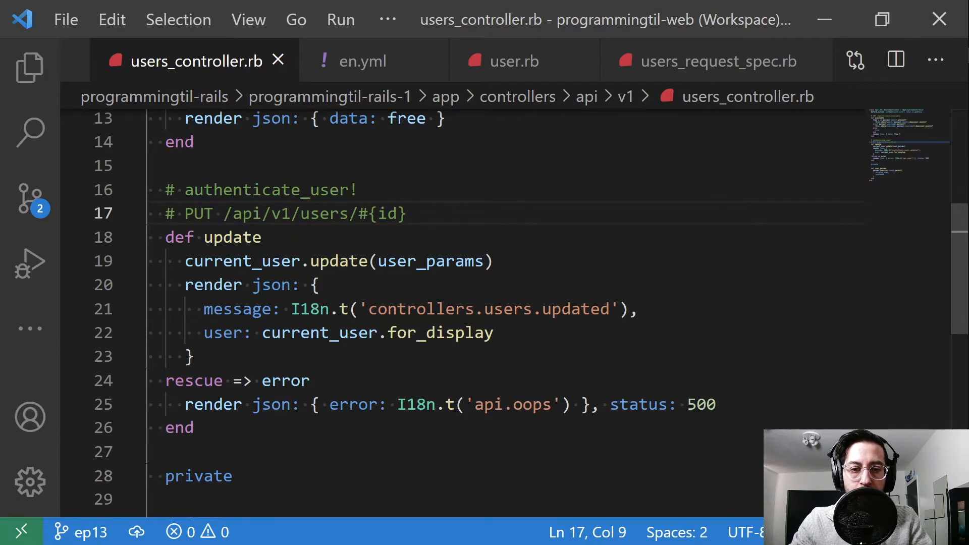
left_click(262, 260)
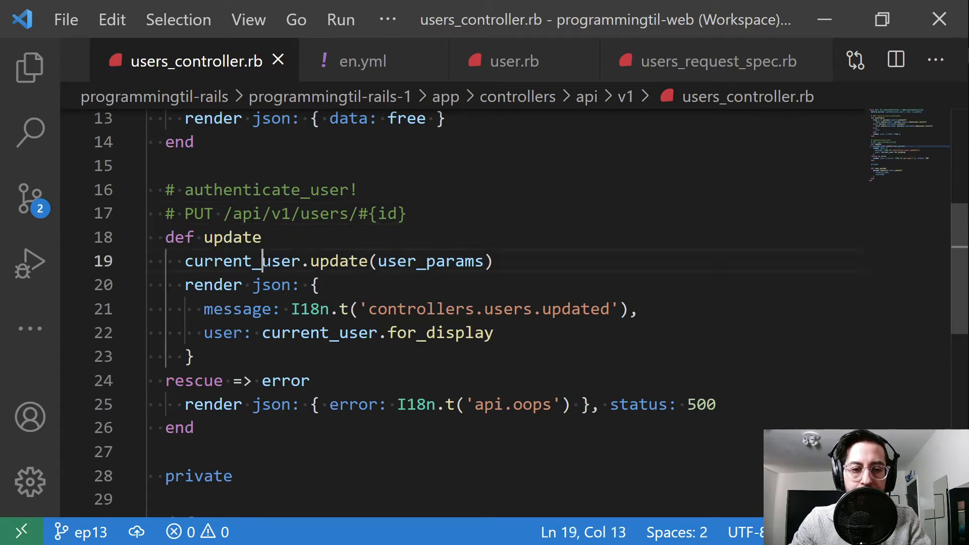
double_click(241, 260)
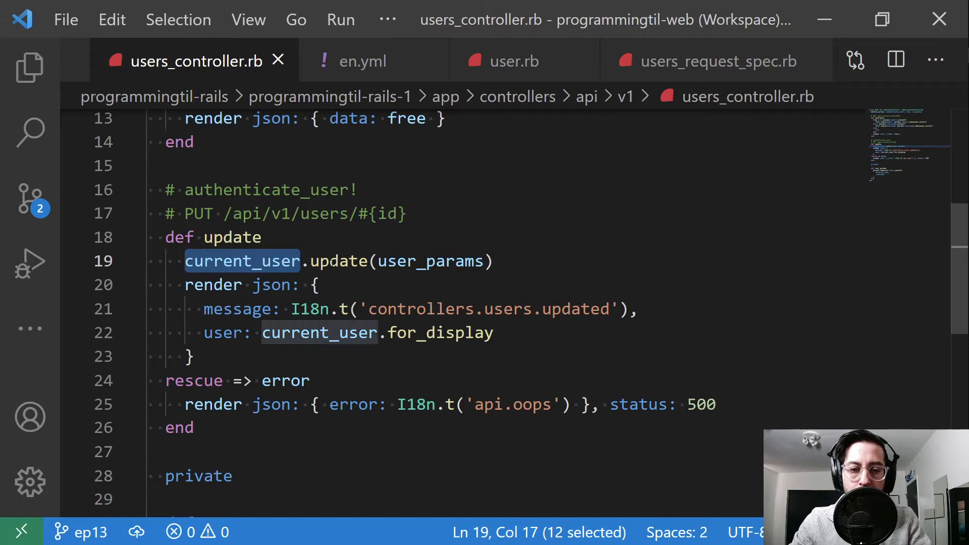
double_click(430, 260)
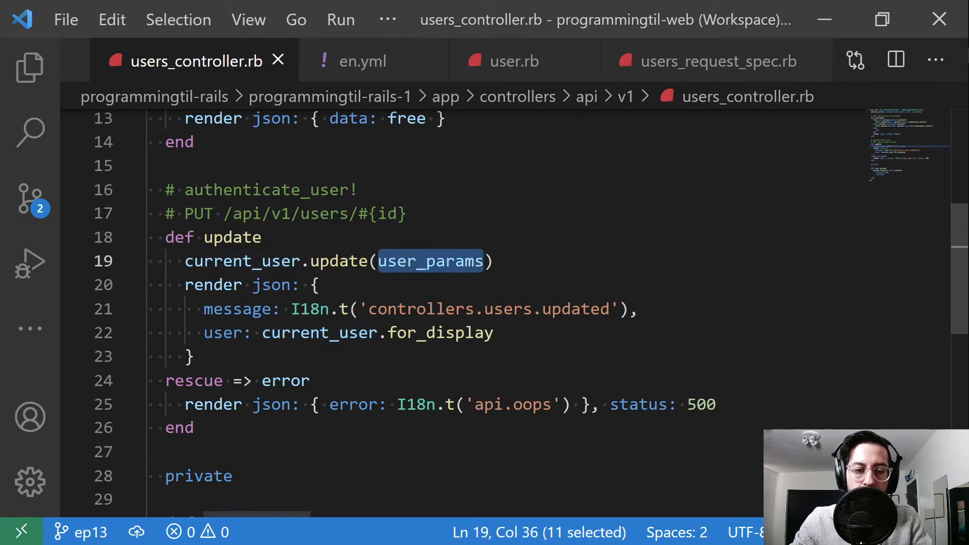
left_click(248, 285)
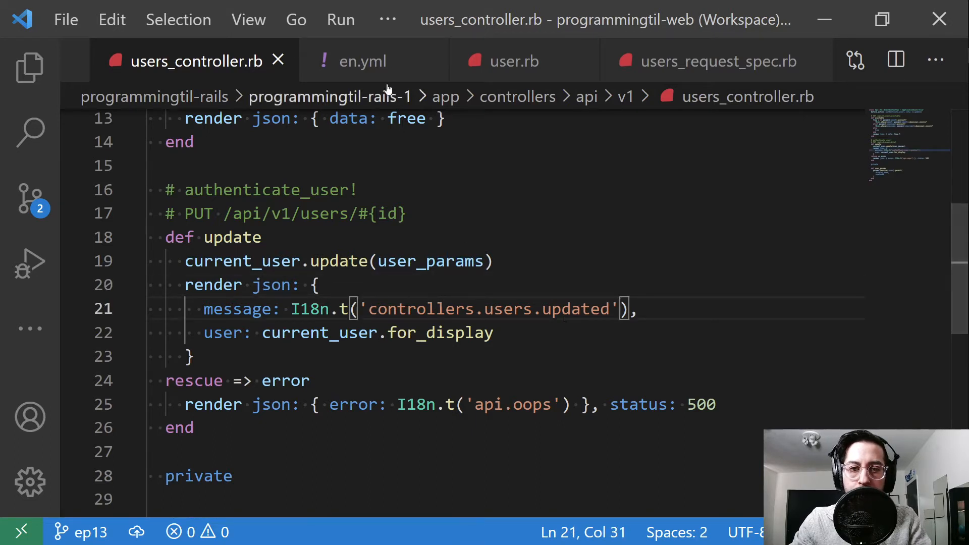
Check the users updated 'Update successfully.' string in en.yml and return to the controller.
left_click(363, 60)
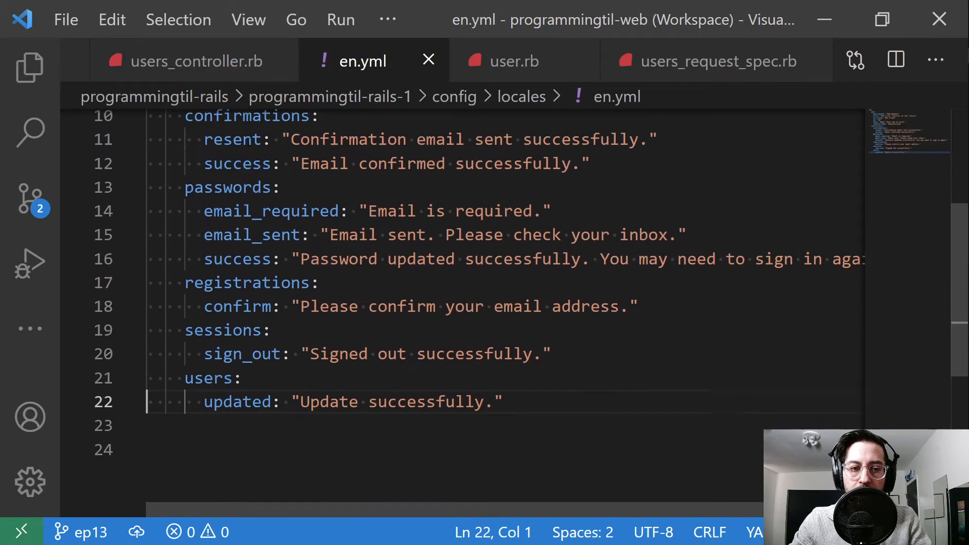
scroll("up", 3)
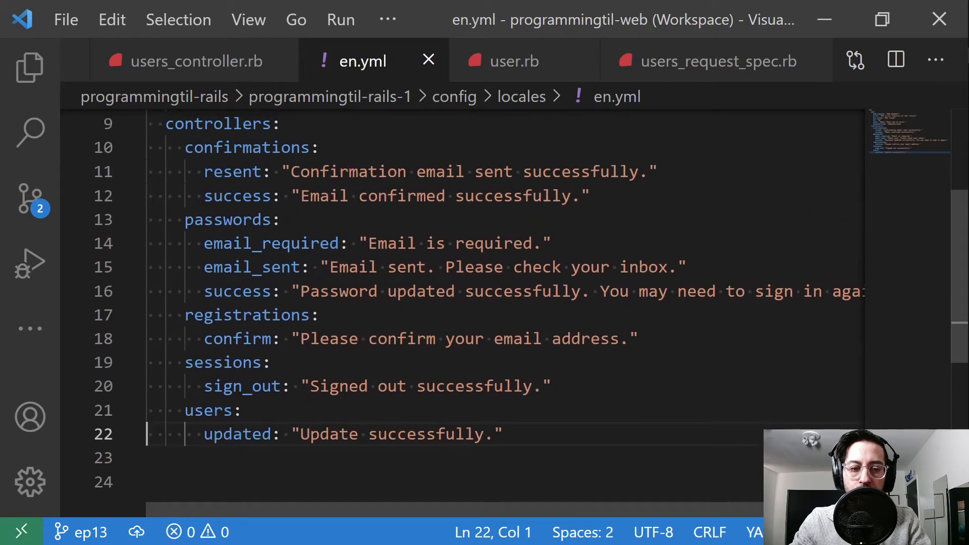
left_click(197, 60)
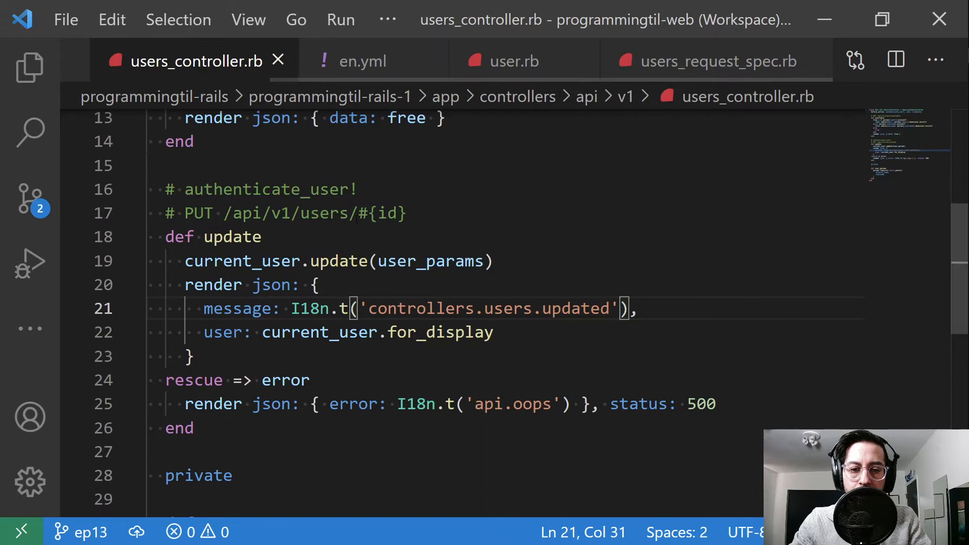
Review the update action's user for_display response and its rescue error-handling block.
double_click(223, 332)
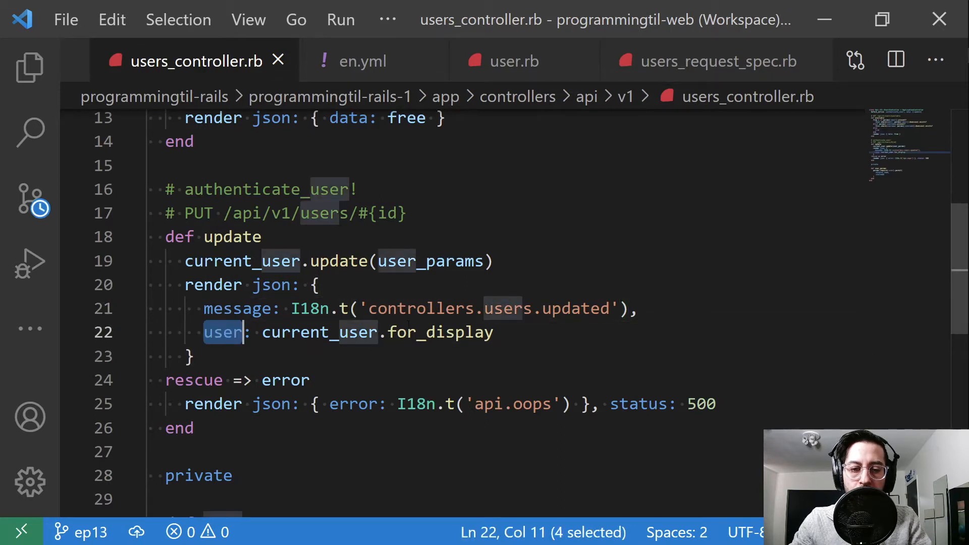
double_click(439, 332)
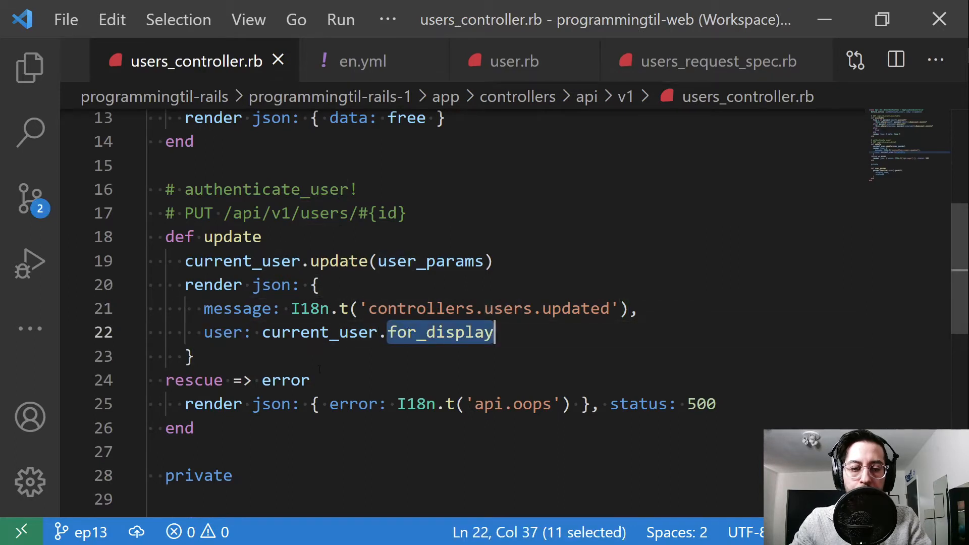
left_click(166, 380)
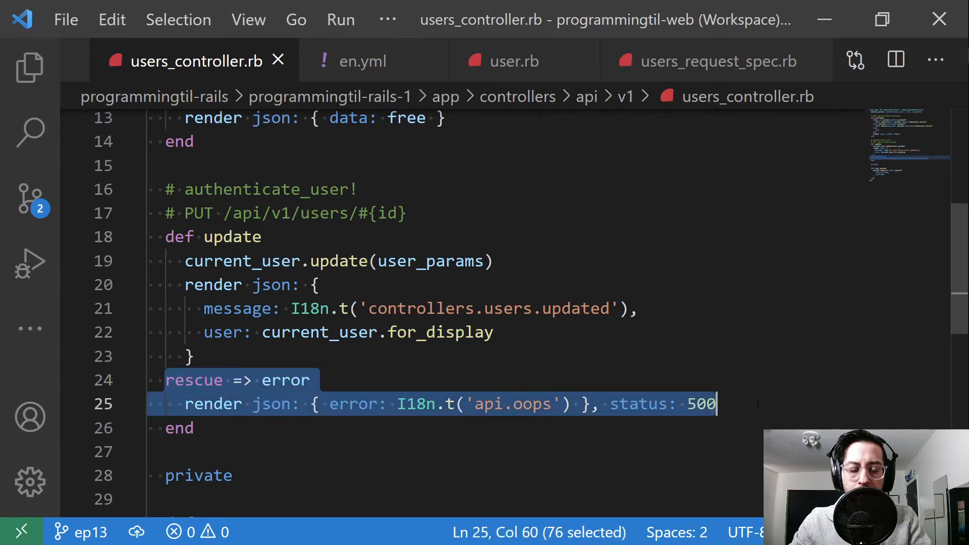
left_click(192, 356)
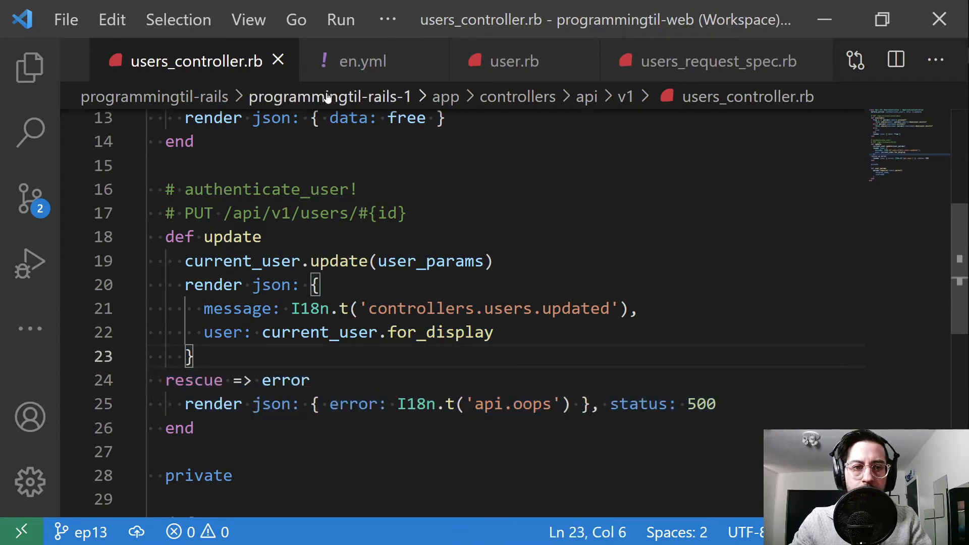
mouse_move(357, 61)
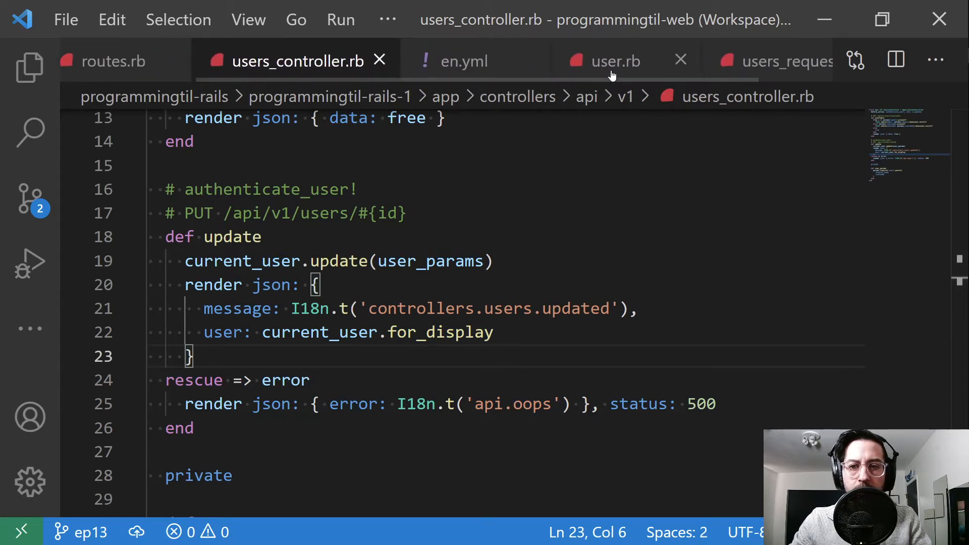
Review for_display in user.rb returning displayName, email, id and username.
left_click(613, 60)
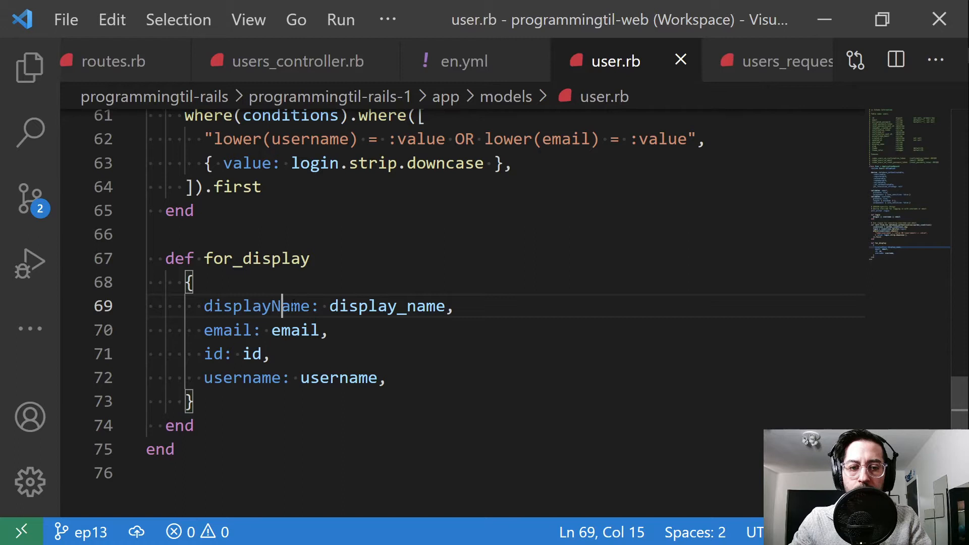
double_click(339, 378)
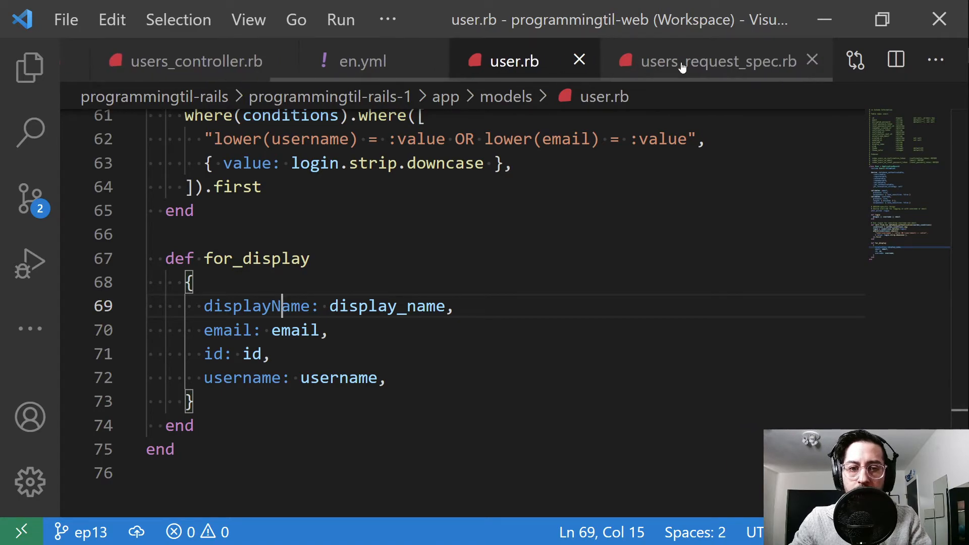
Review the 'Requires a user' test creating a user and sending PUT without headers.
left_click(710, 60)
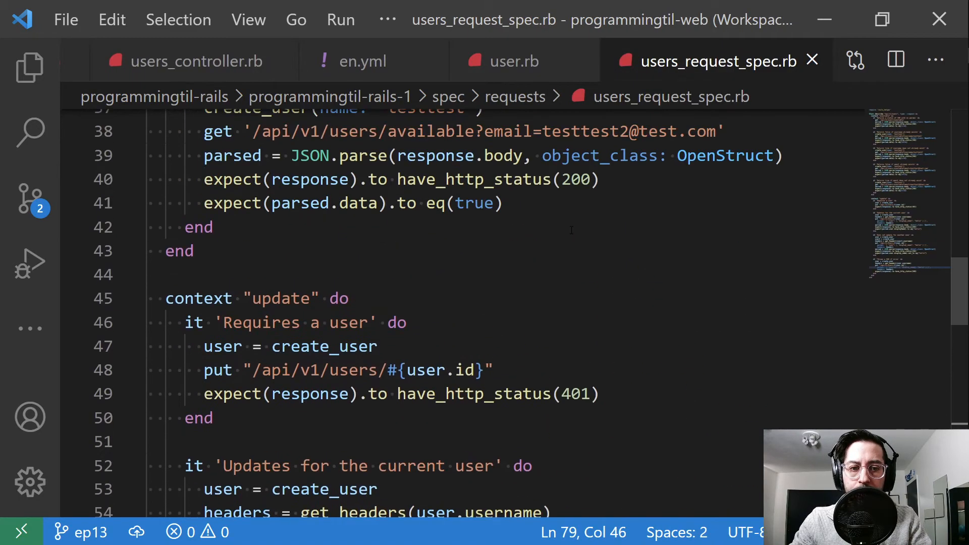
scroll("up", 3)
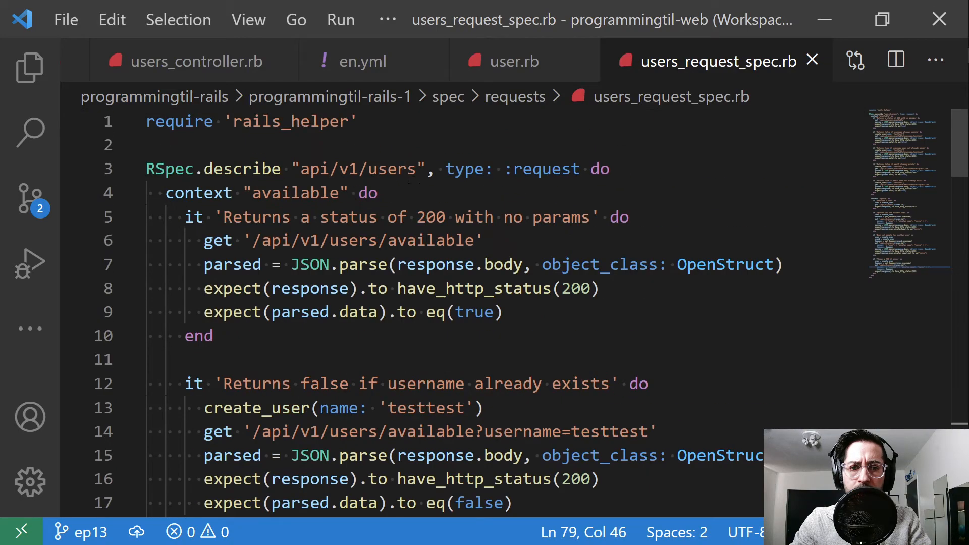
scroll("down", 3)
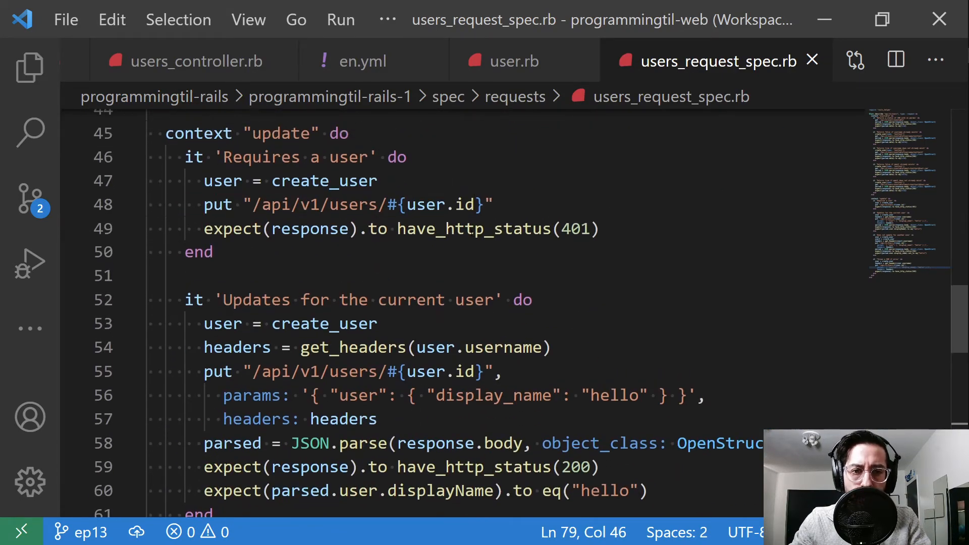
left_click(310, 180)
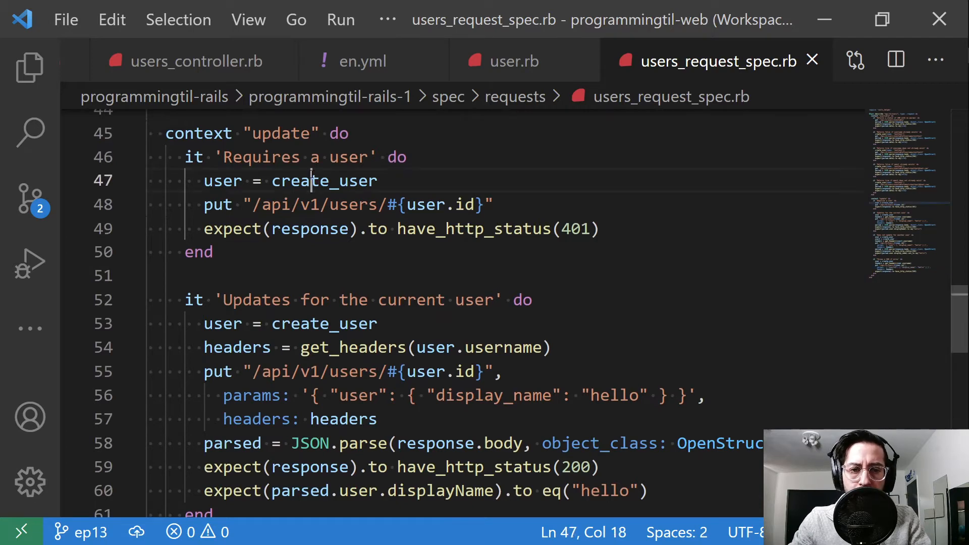
double_click(324, 181)
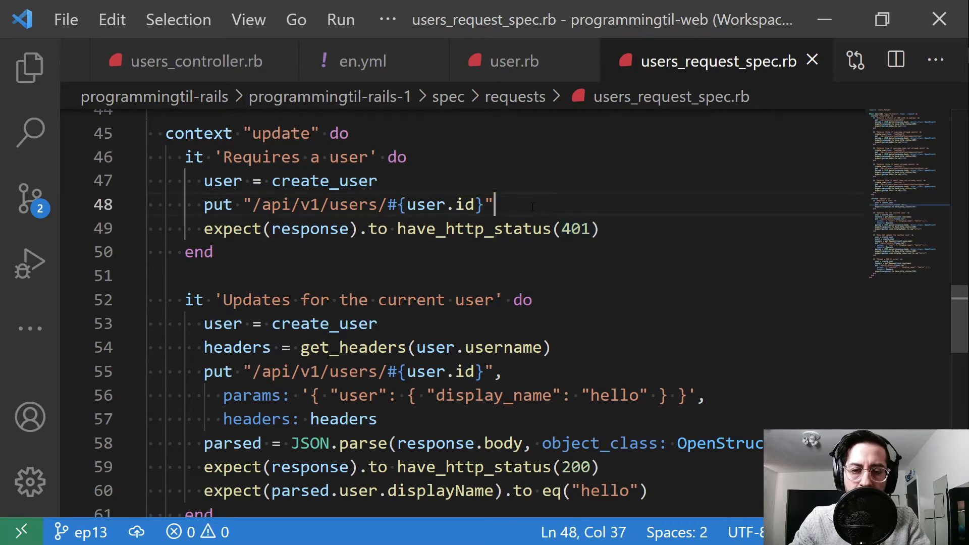
Review the 'Updates for the current user' test's create_user, user id path and user params.
scroll("down", 3)
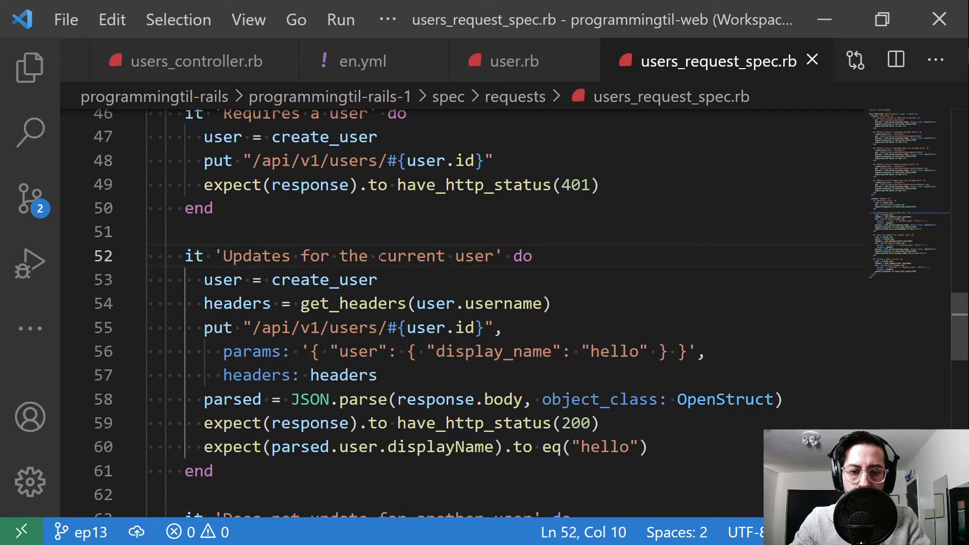
double_click(324, 280)
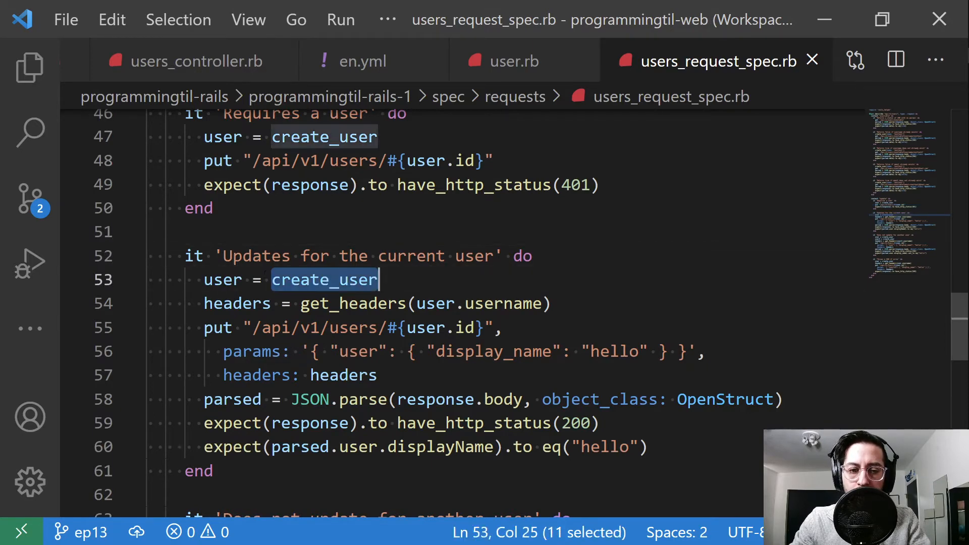
left_click(224, 280)
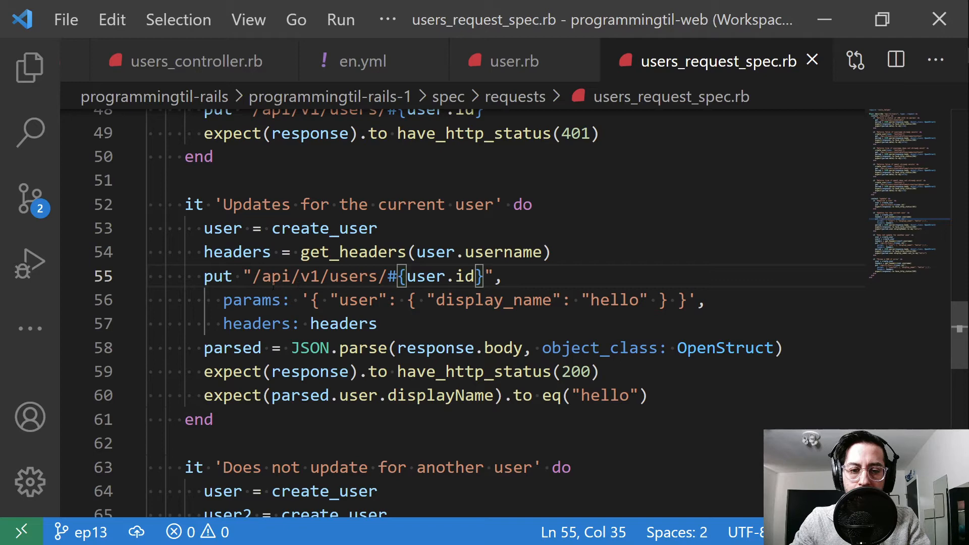
double_click(357, 300)
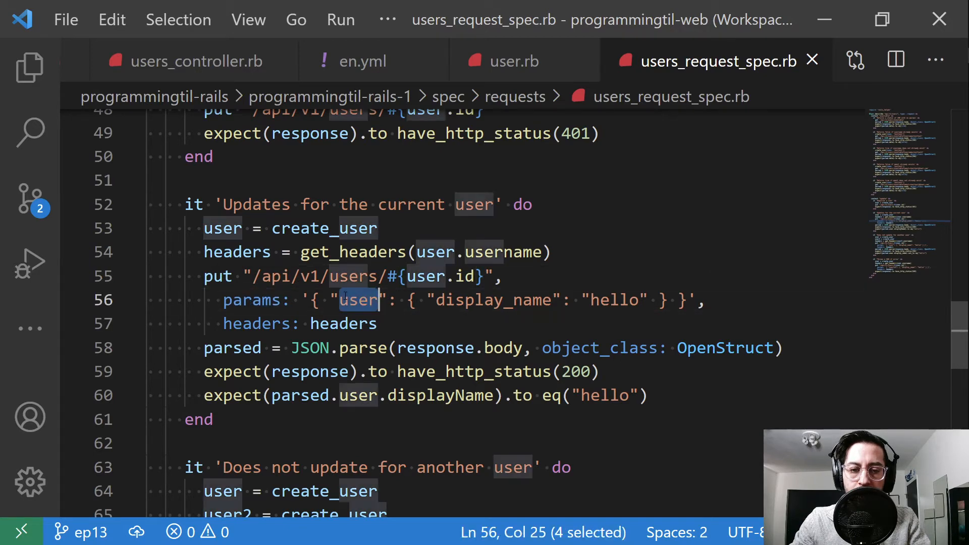
Review the private user_params method permitting display_name and username in the controller.
left_click(197, 61)
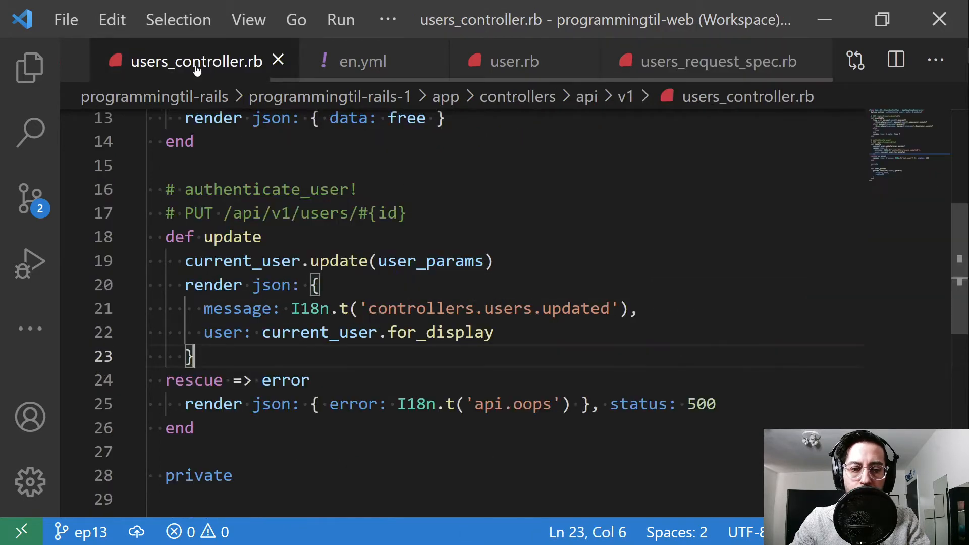
scroll("down", 3)
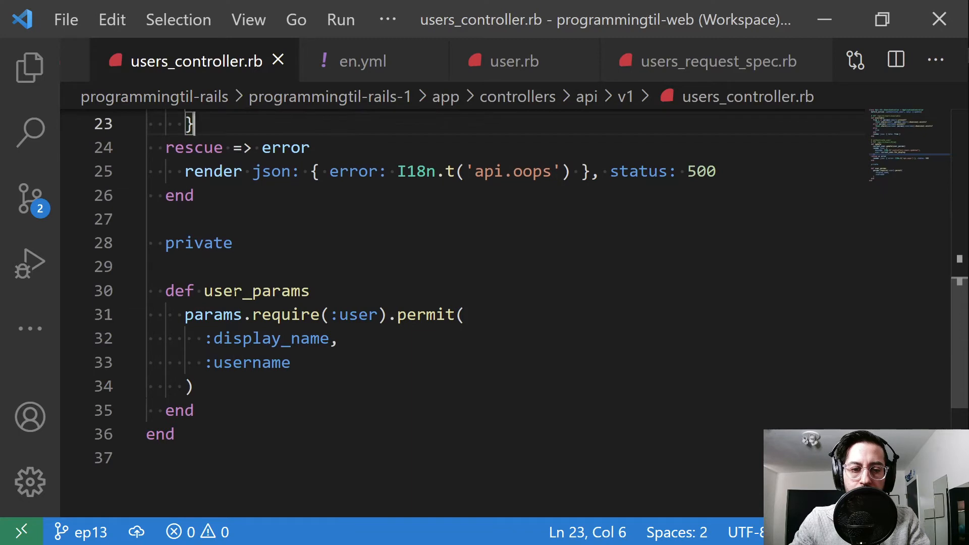
double_click(357, 315)
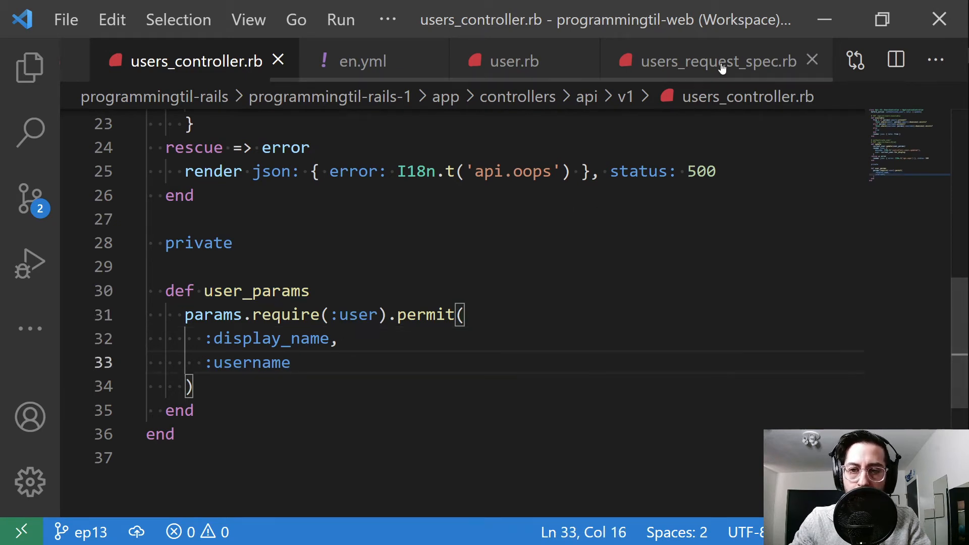
mouse_move(717, 60)
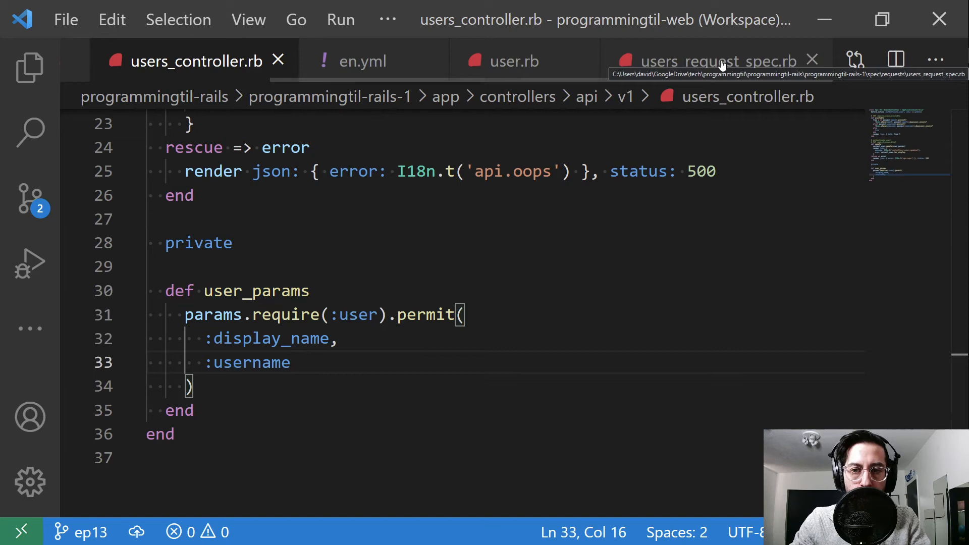
Compare the update test's display_name 'hello' param and auth headers against the controller's permitted fields.
left_click(717, 61)
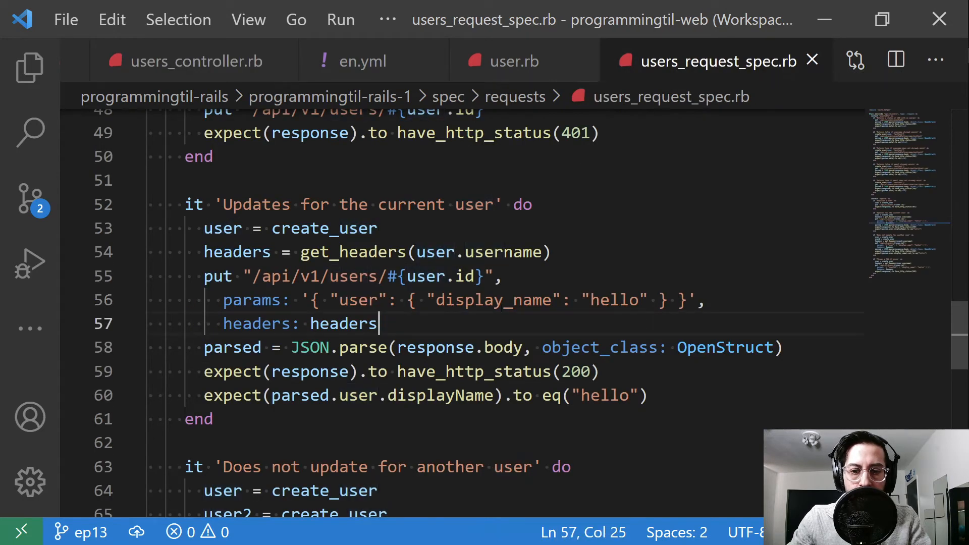
double_click(492, 300)
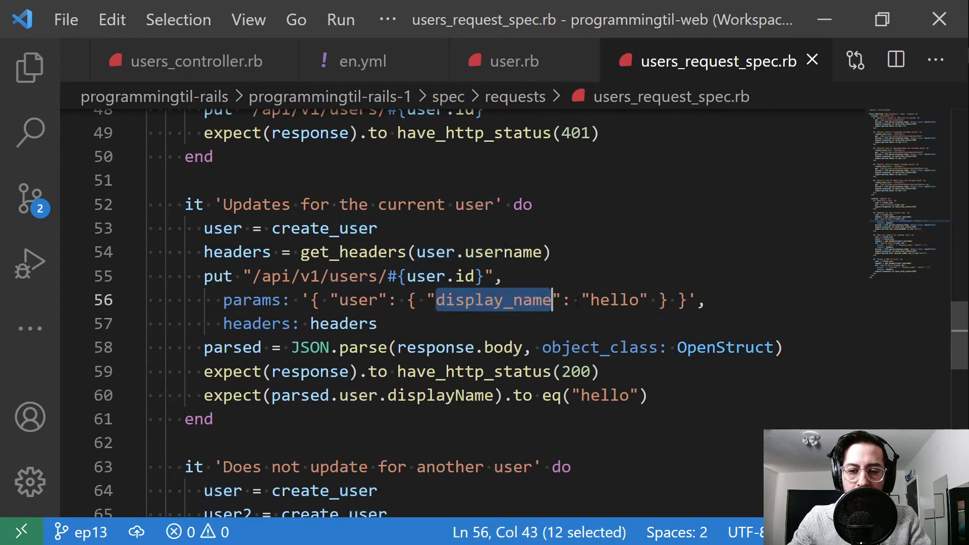
double_click(612, 300)
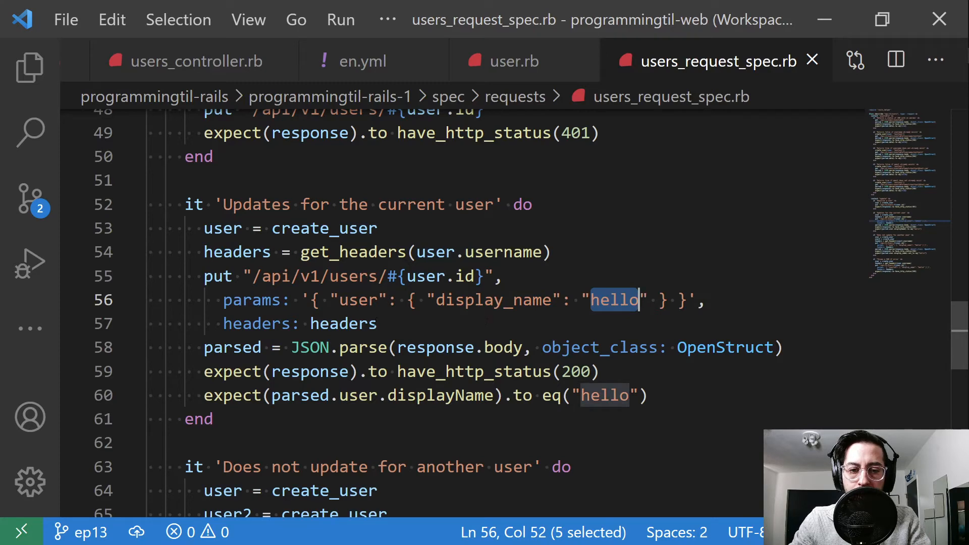
double_click(344, 323)
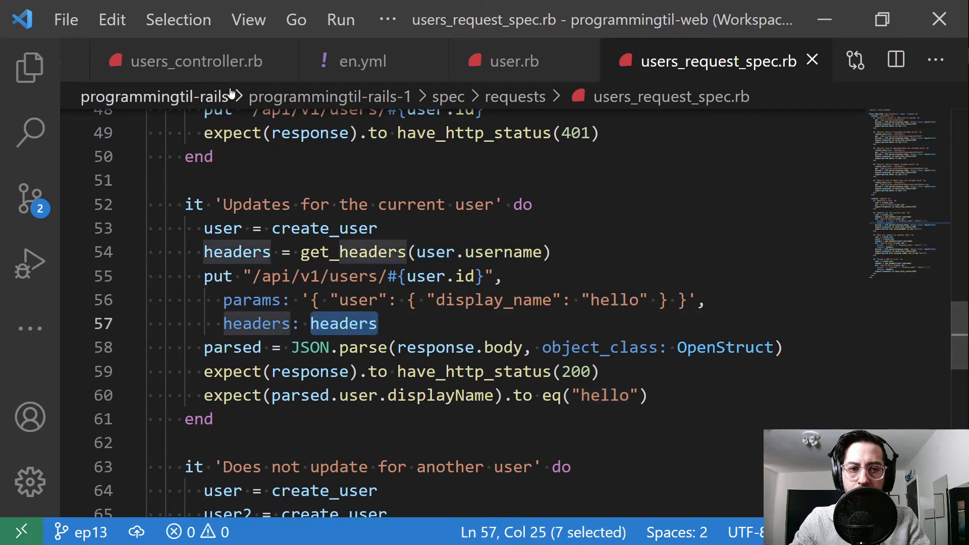
left_click(197, 60)
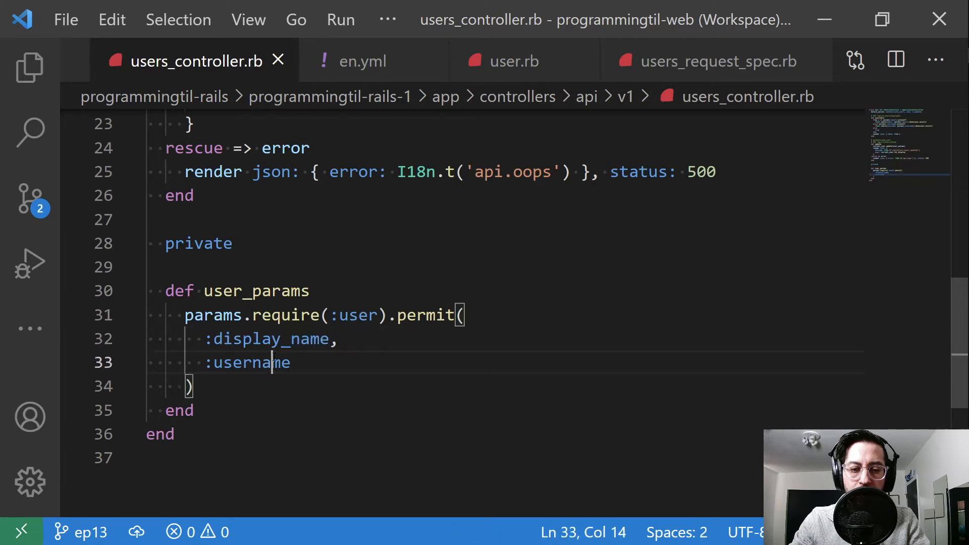
left_click(715, 61)
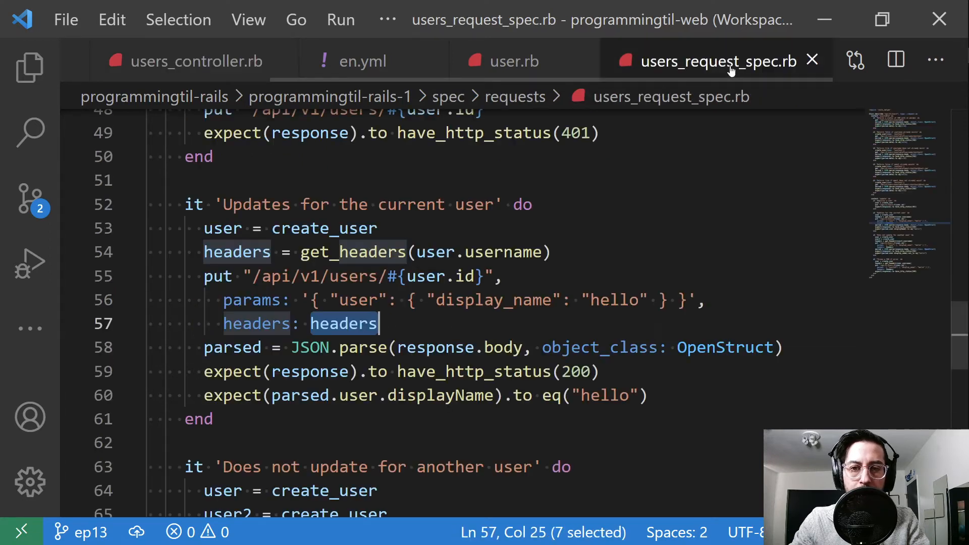
mouse_move(611, 275)
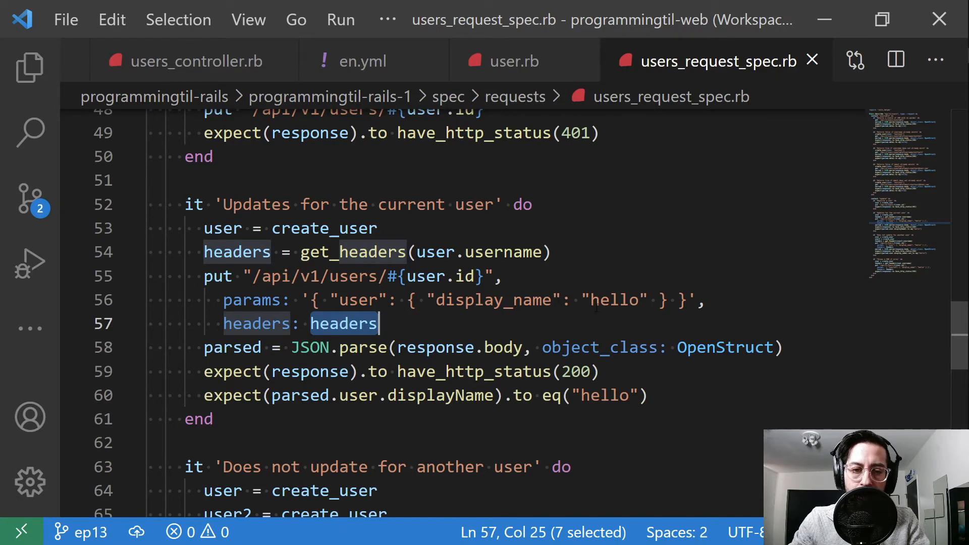
Review the expected hello display name and the 'Does not update for another user' test.
scroll("down", 3)
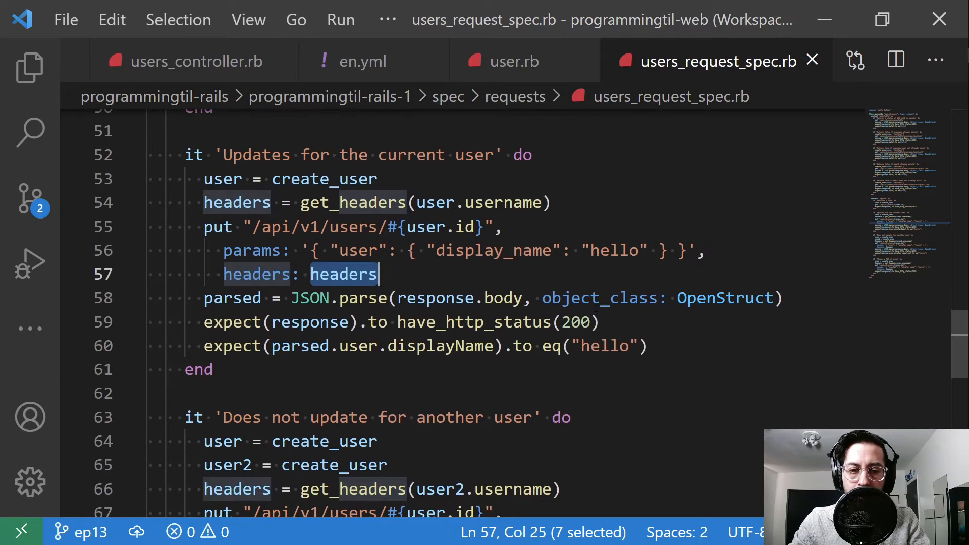
scroll("up", 3)
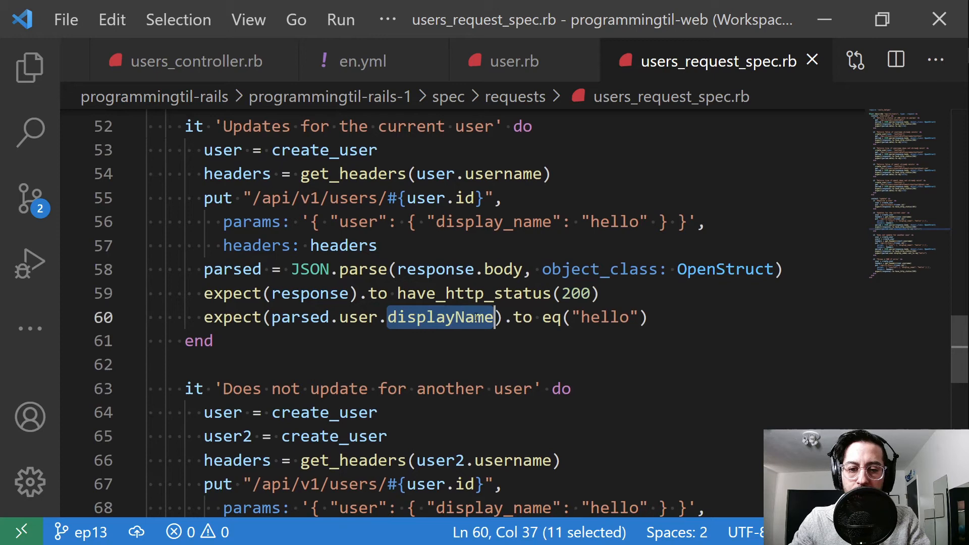
double_click(609, 317)
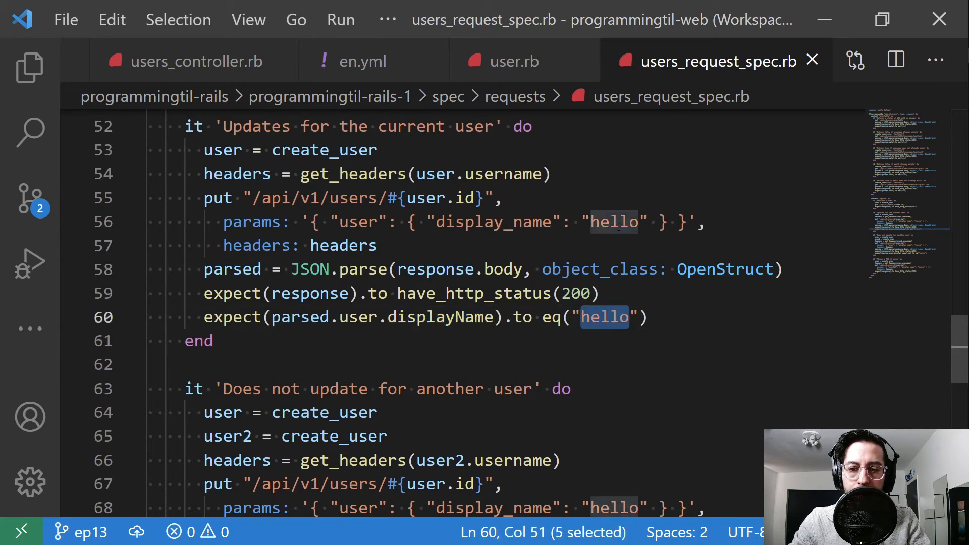
scroll("down", 3)
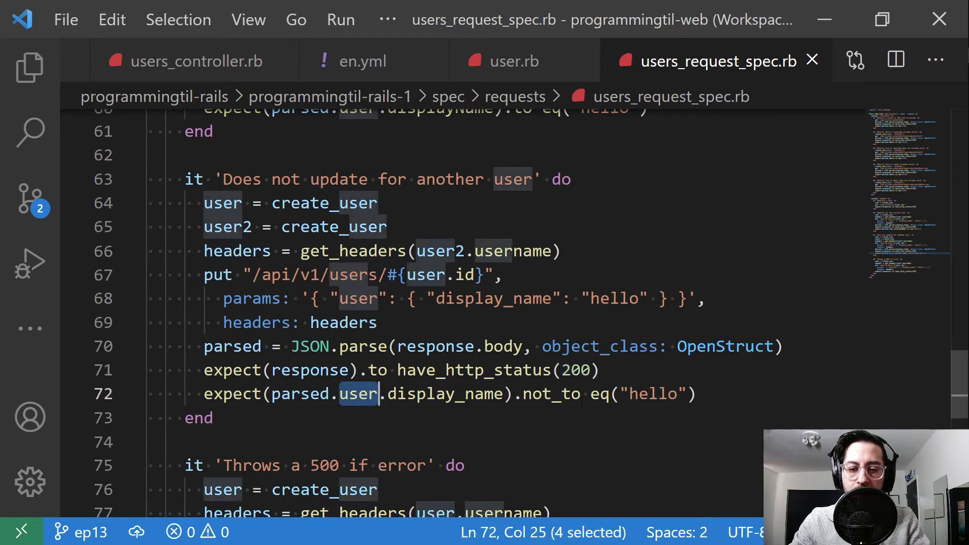
scroll("down", 3)
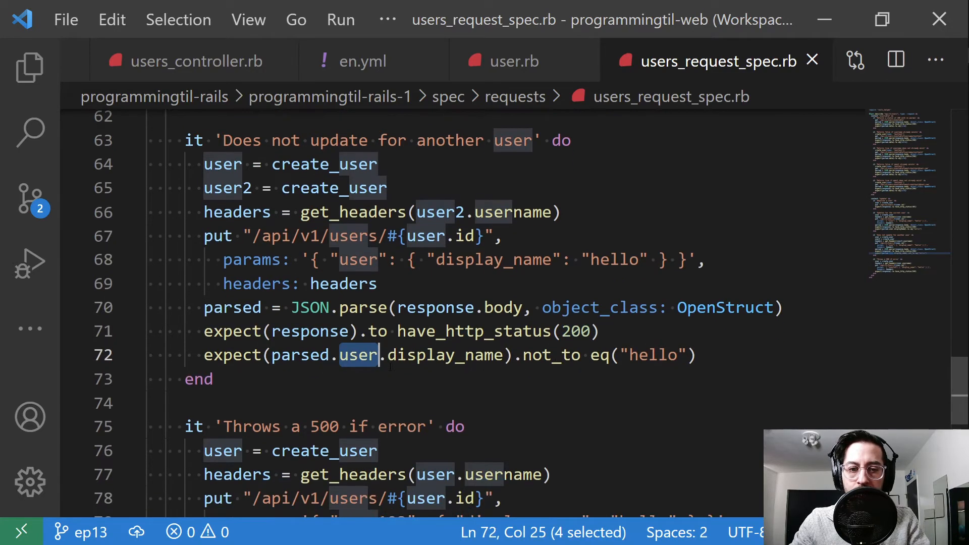
scroll("down", 3)
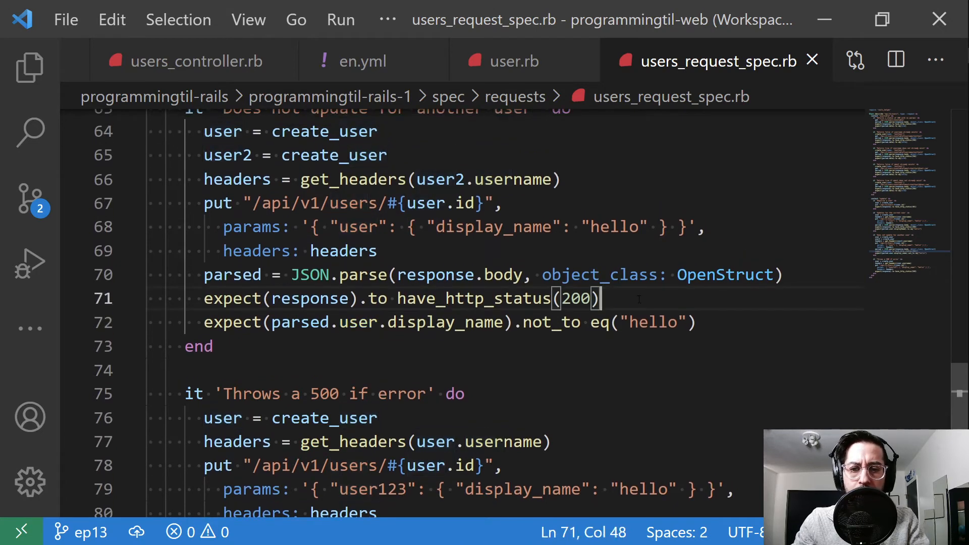
type("user.l")
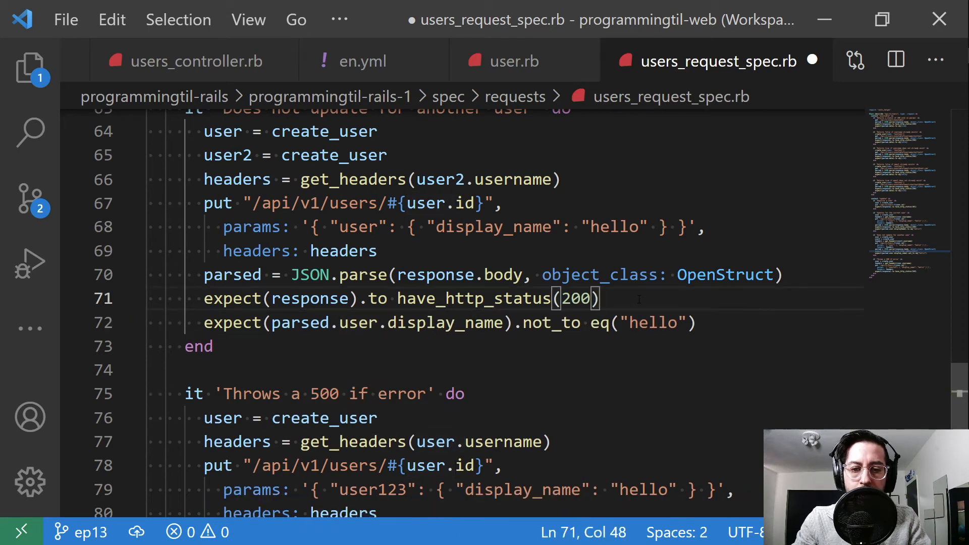
key("ctrl+s")
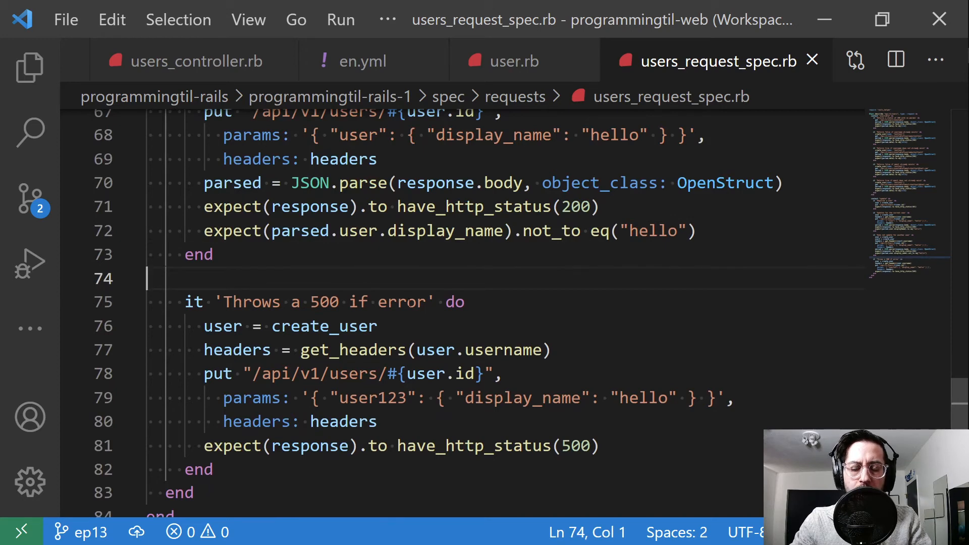
left_click(339, 326)
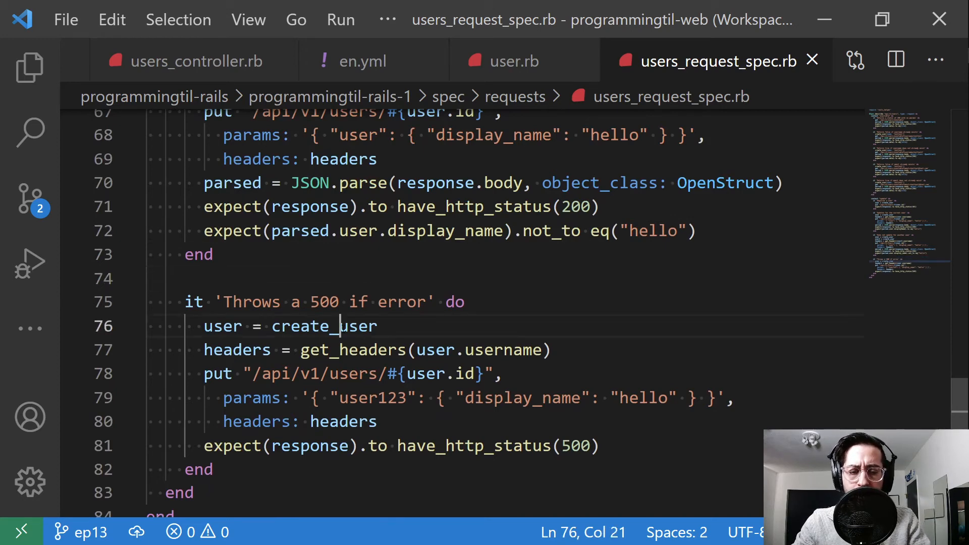
double_click(373, 397)
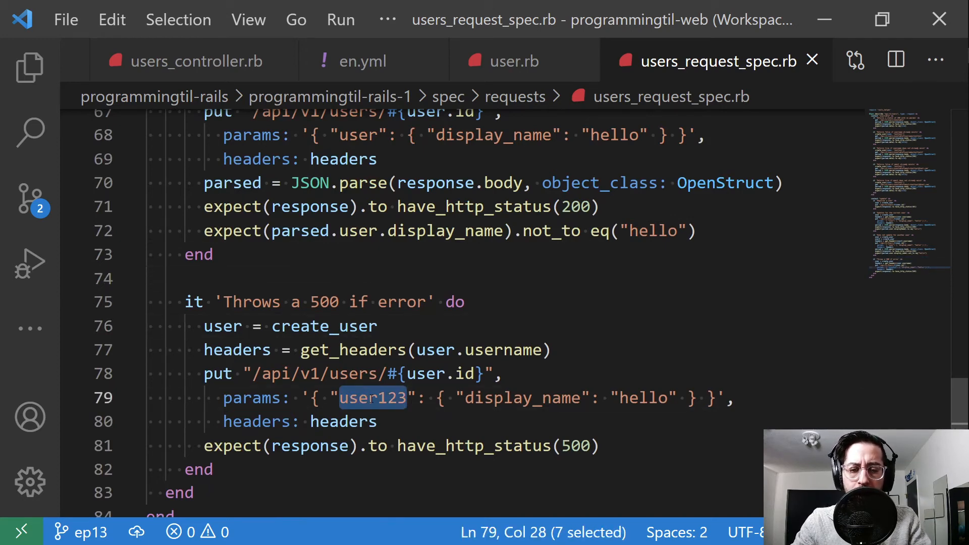
left_click(387, 398)
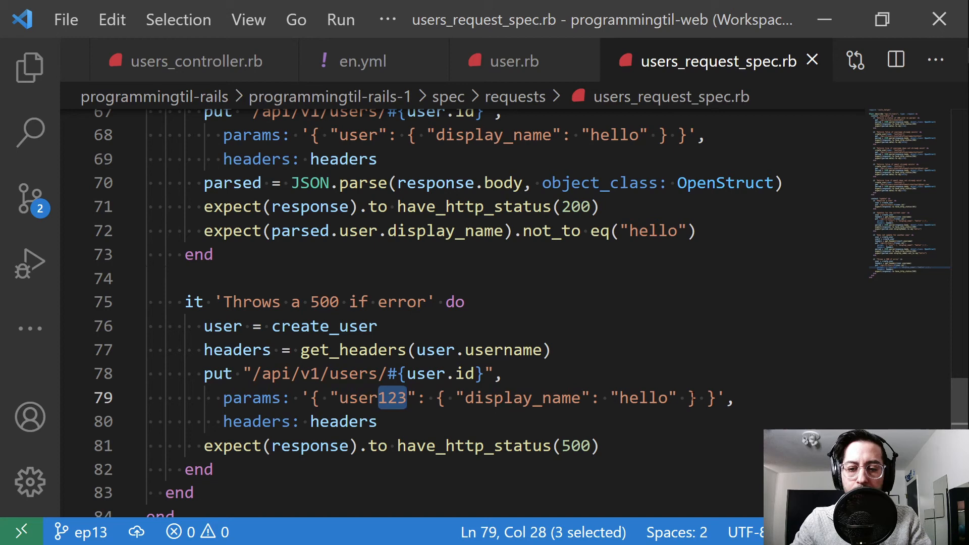
left_click(380, 422)
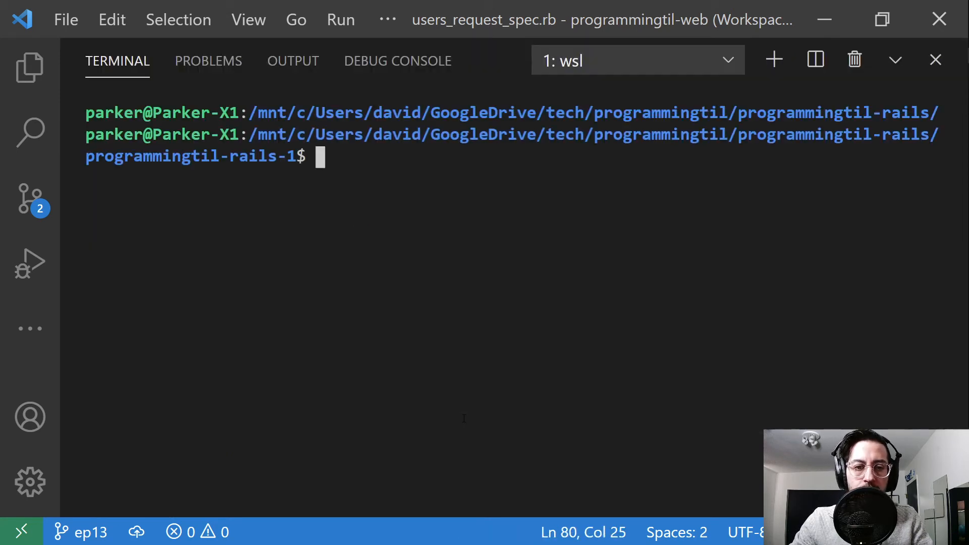
Run the whole suite with rspec spec/* in the integrated terminal.
type("rspec spec/*")
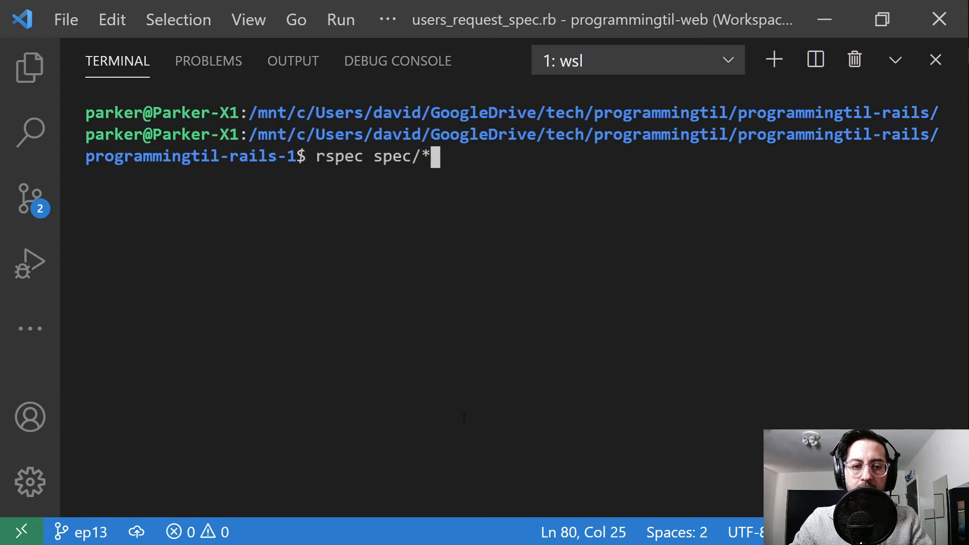
key("Return")
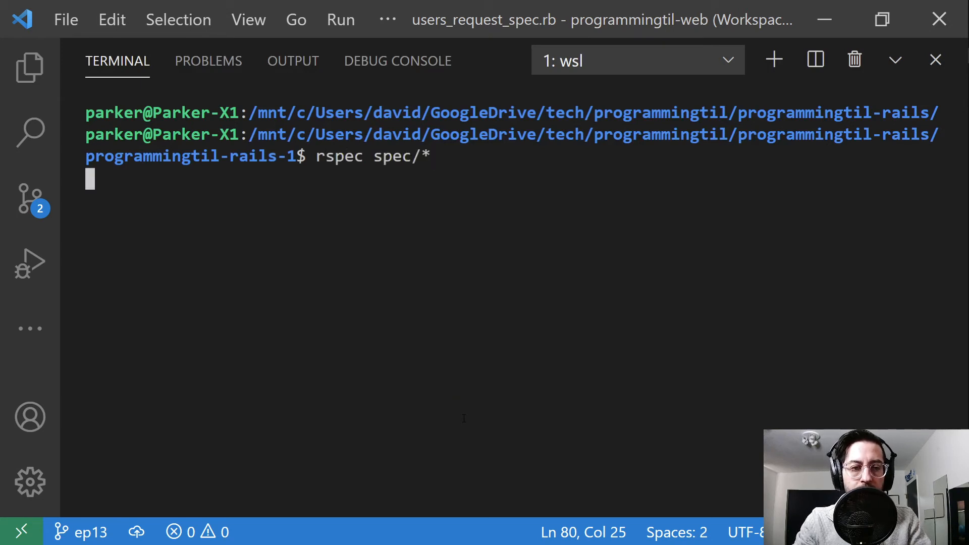
mouse_move(673, 329)
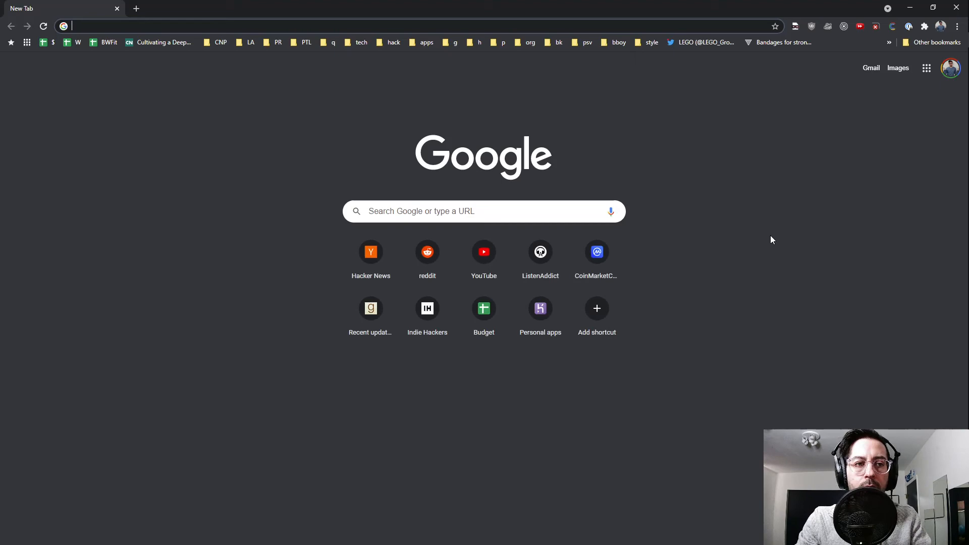
Load the project folder listing at file:///C:/Users/david/GoogleDrive/tech/programmingtil/.
type("coverage map verizon")
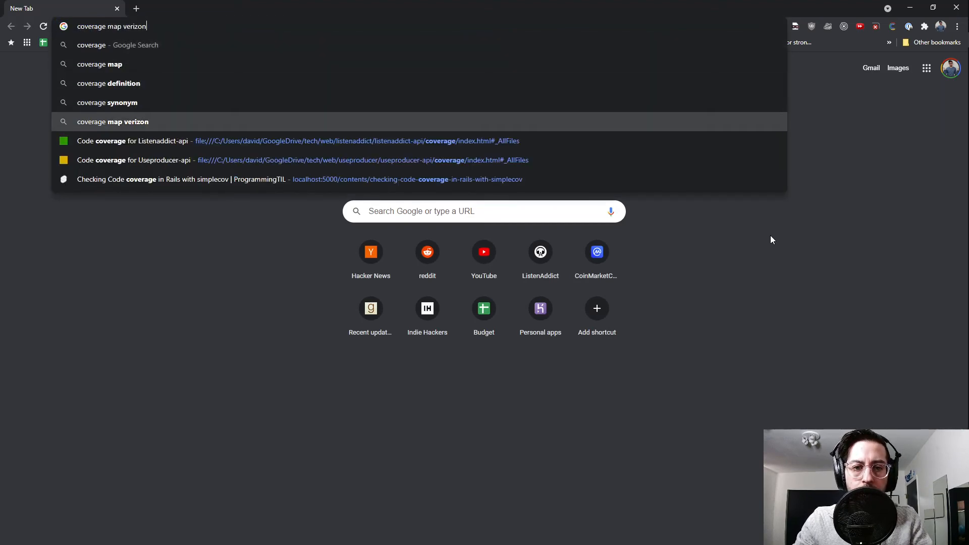
type("file:///C:/Users/david/GoogleDrive/tech/programmingtil/programmingtil-rails/programmingtil-rails-1/")
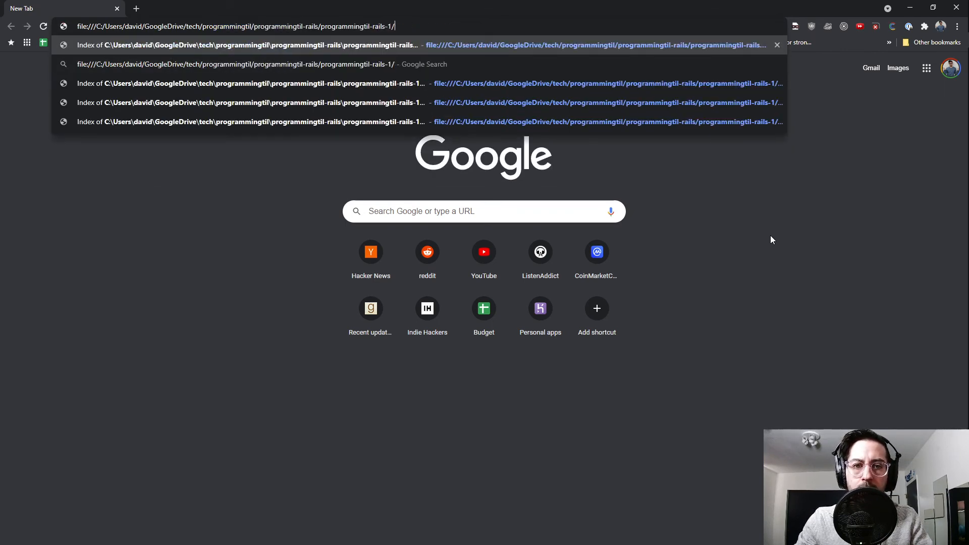
key("Return")
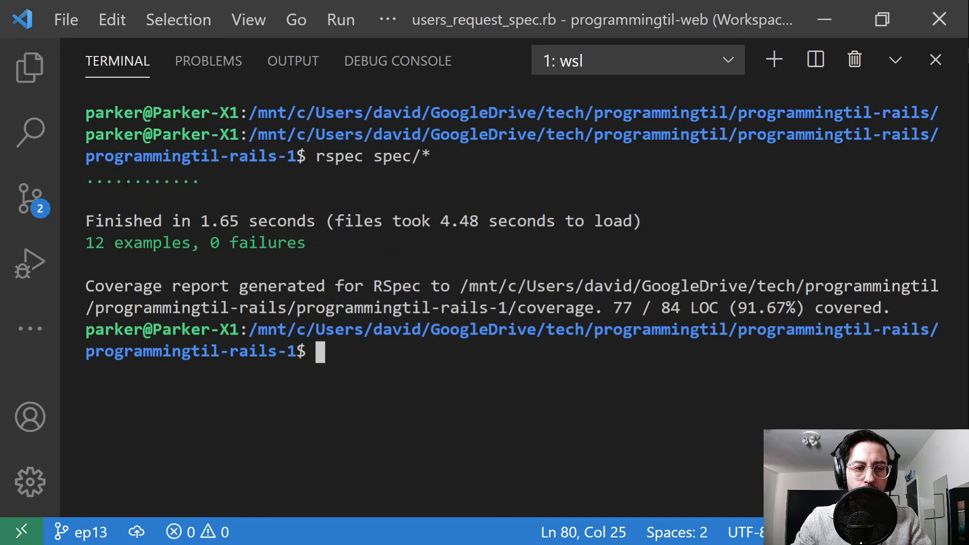
Open coverage/index.html to show the SimpleCov report with users_controller.rb at 100%.
key("alt+tab")
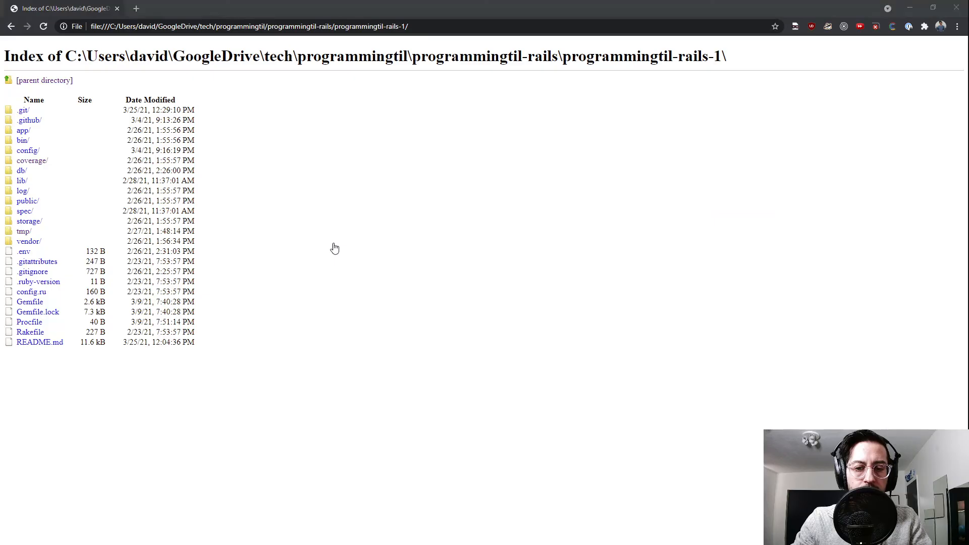
left_click(32, 160)
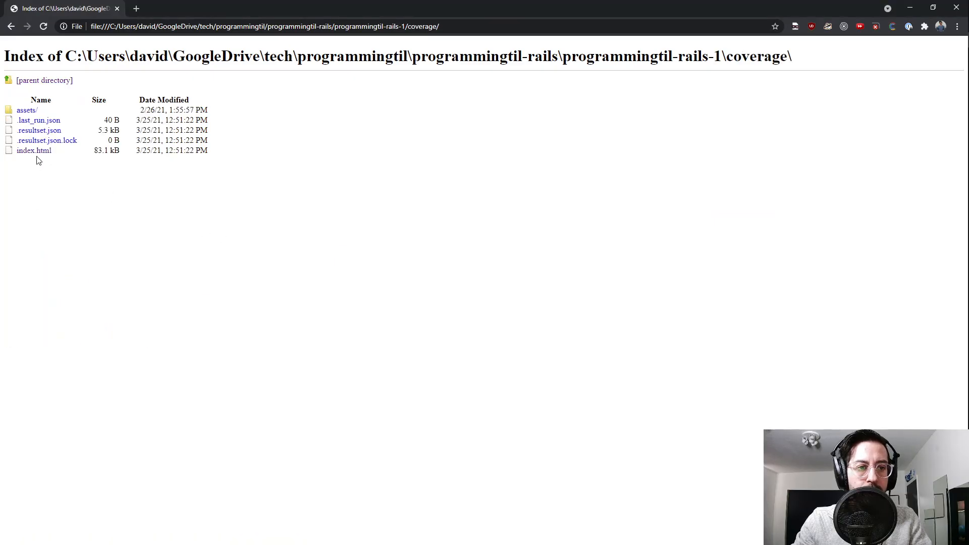
left_click(35, 151)
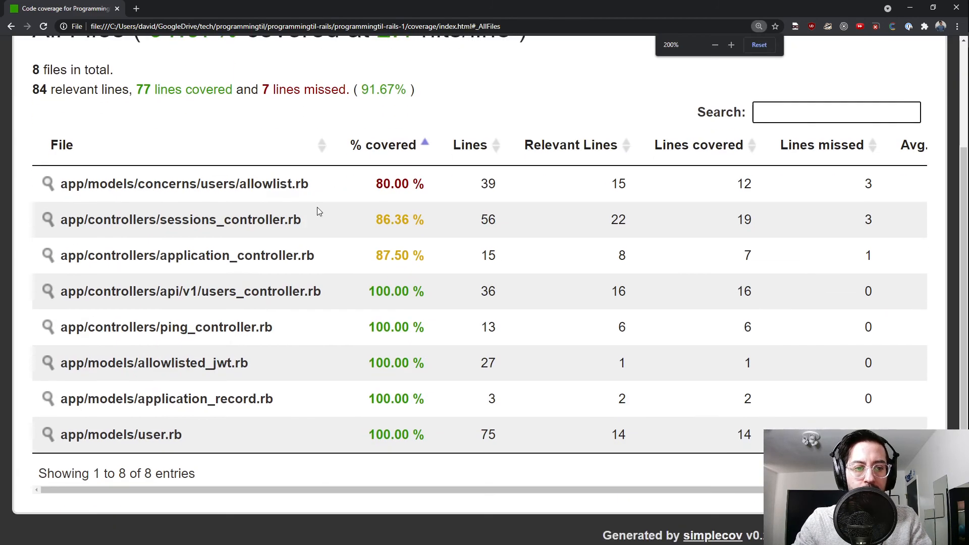
scroll("down", 3)
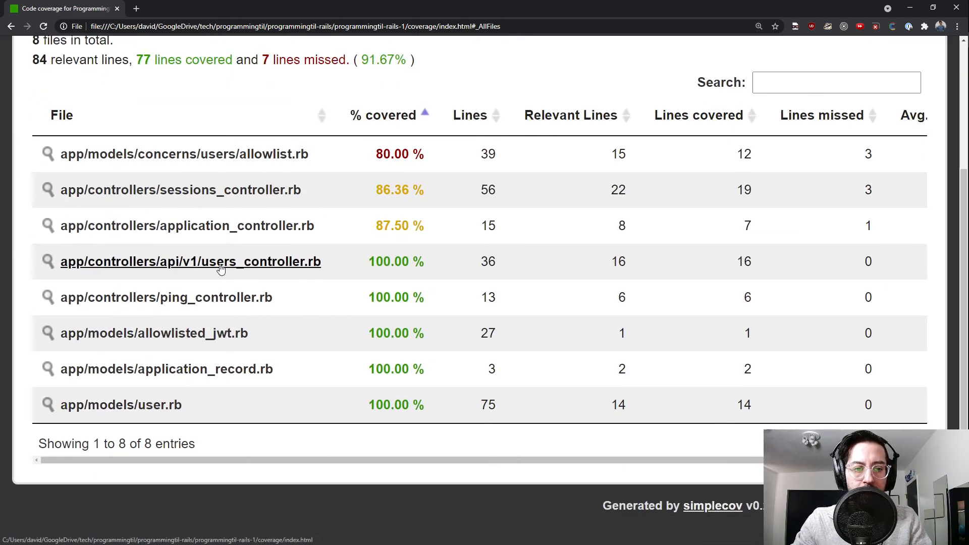
left_click(191, 262)
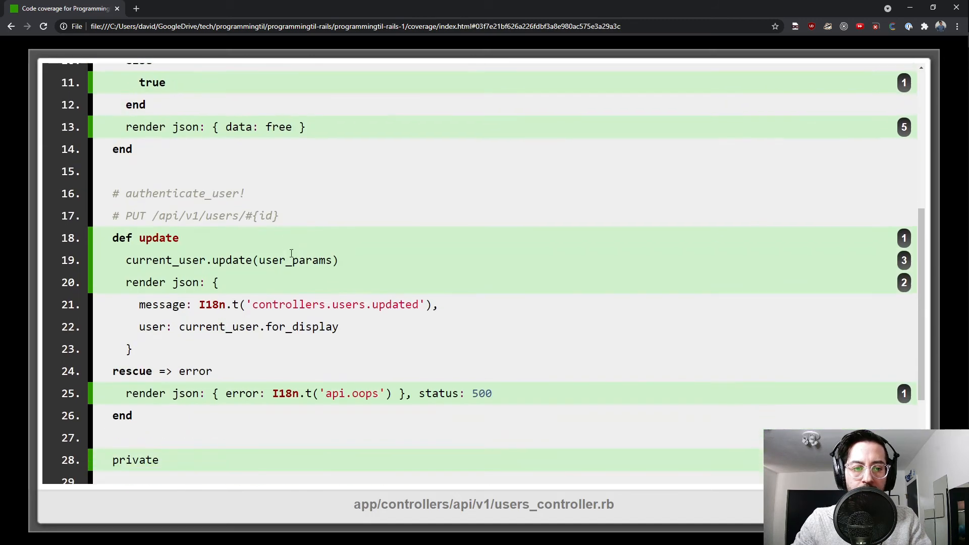
scroll("down", 3)
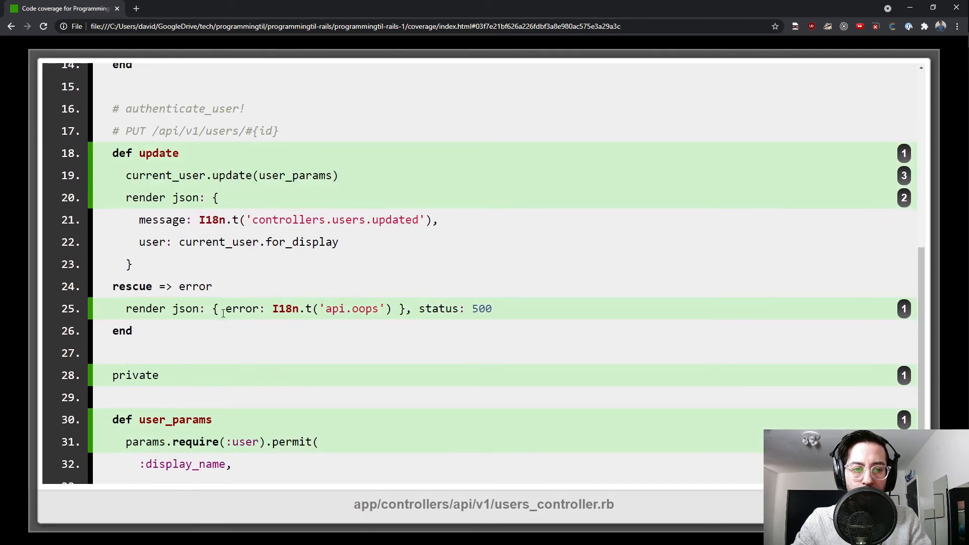
scroll("up", 3)
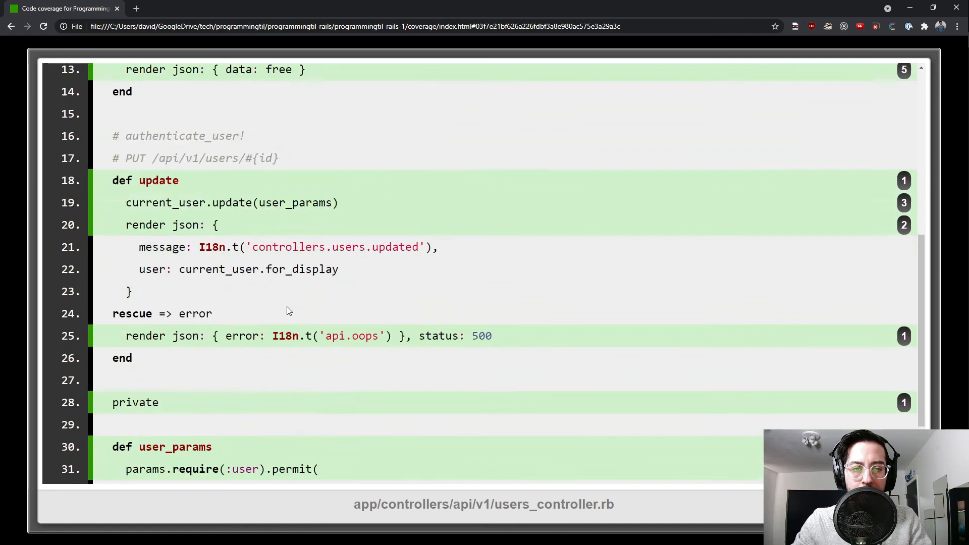
left_click(10, 26)
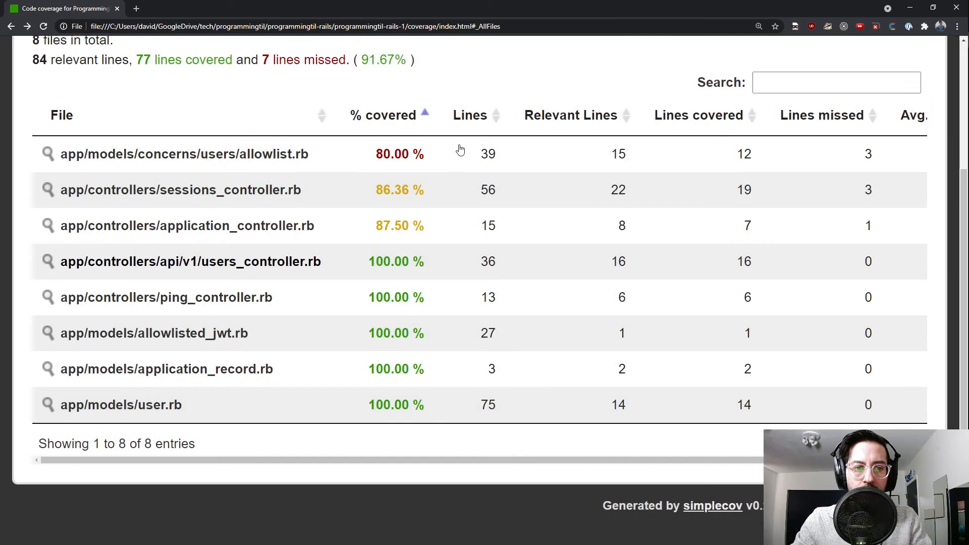
scroll("up", 3)
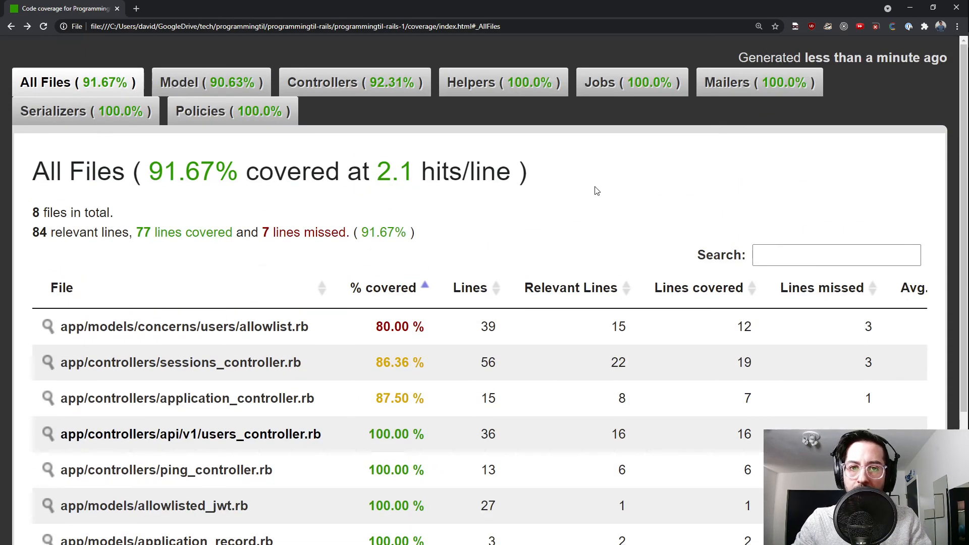